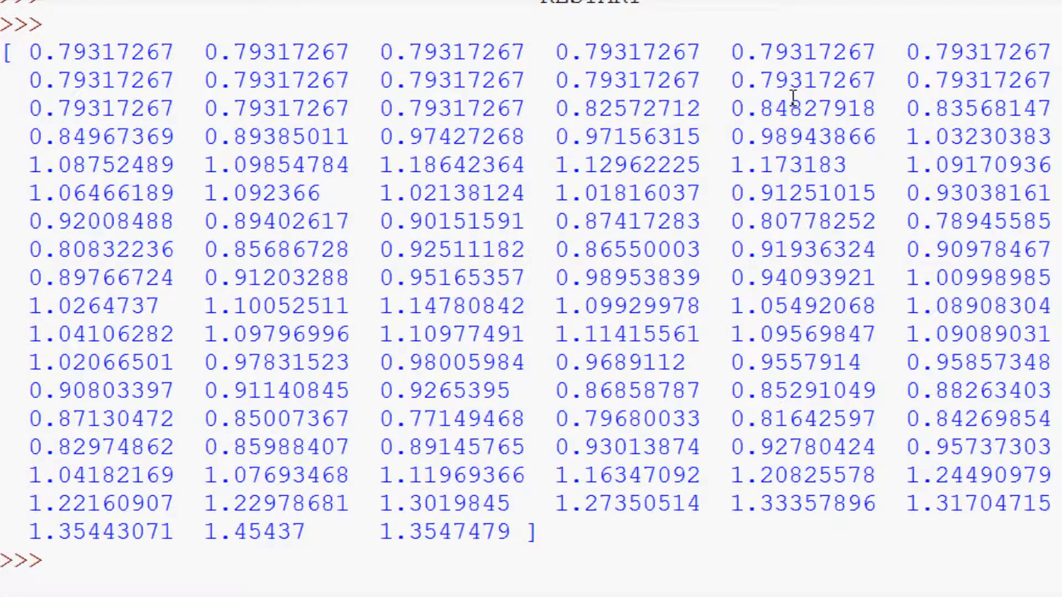
pyautogui.moveTo(653, 160)
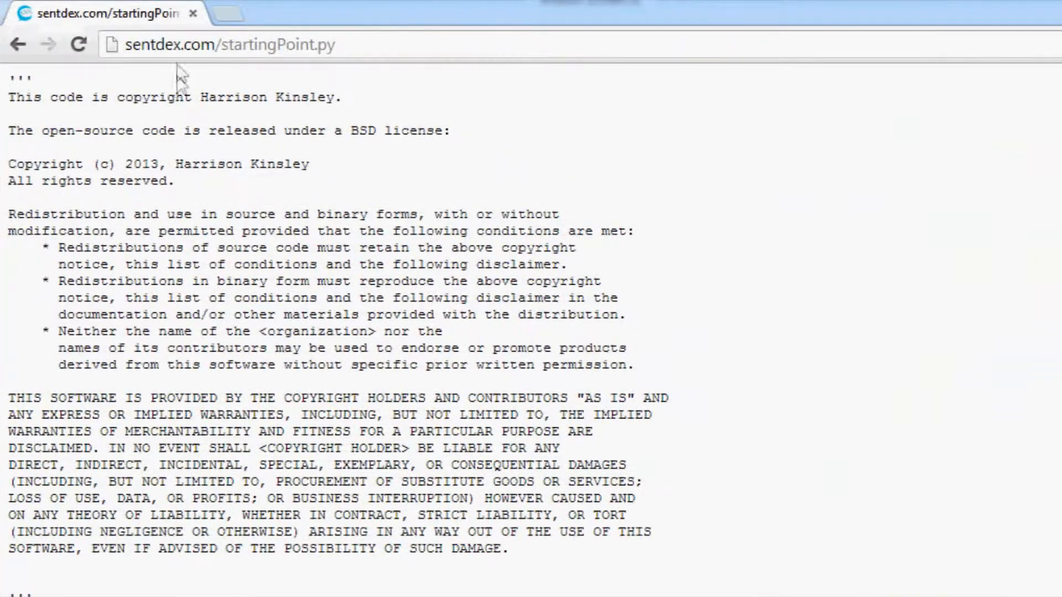
# Paste the TrueRange loop and 14-period ExpMovingAverage ATR code into the new-indicator block
pyautogui.doubleClick(242, 46)
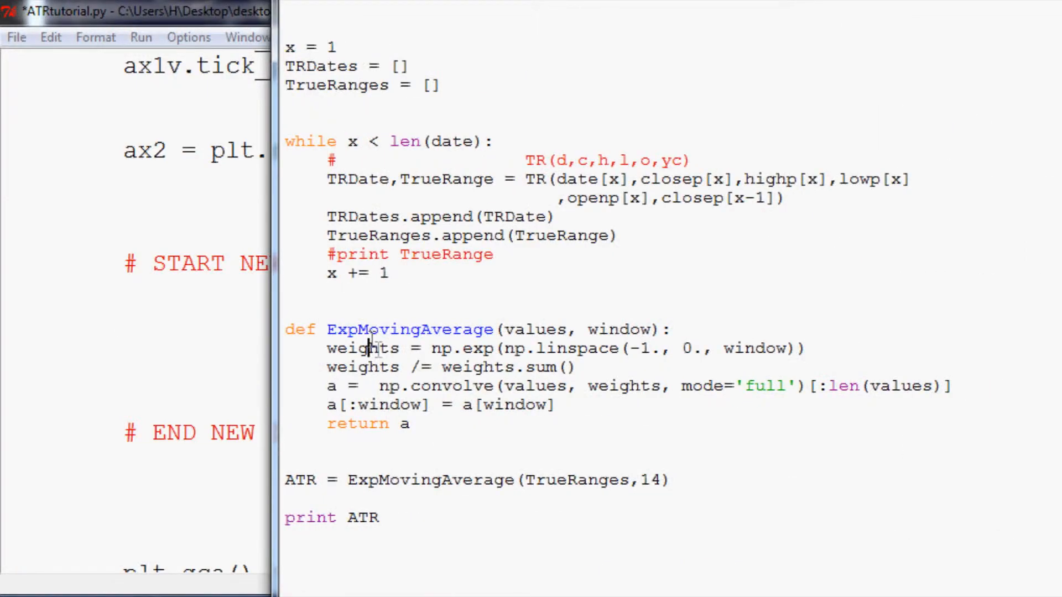
pyautogui.moveTo(433, 414)
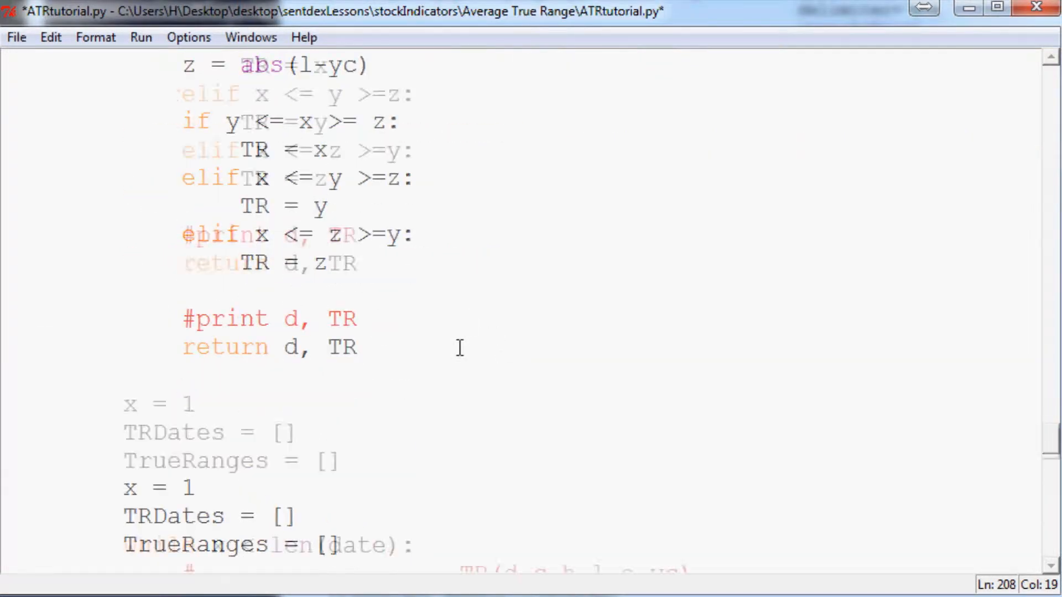
# Begin a new line ax2.plot(TRDates[-SP:] below the ATR calculation
pyautogui.scroll(-3)
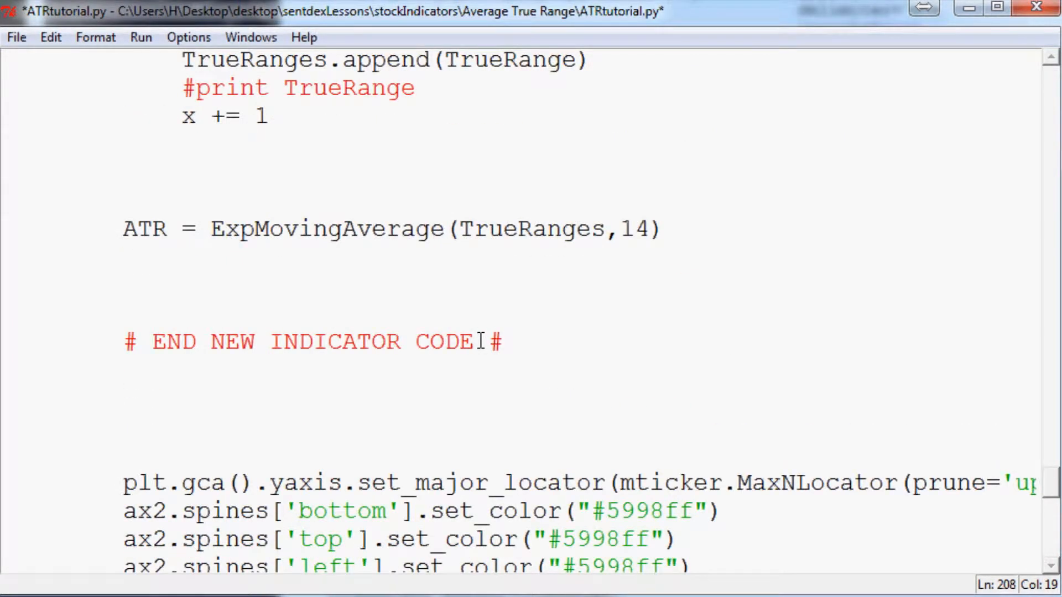
pyautogui.click(688, 235)
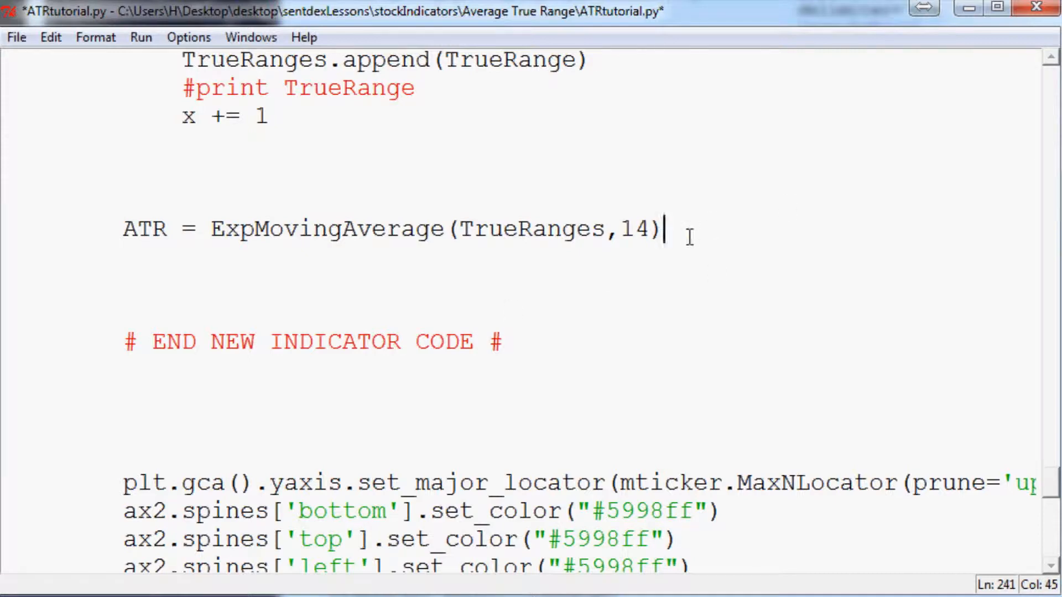
pyautogui.write('ax2.p')
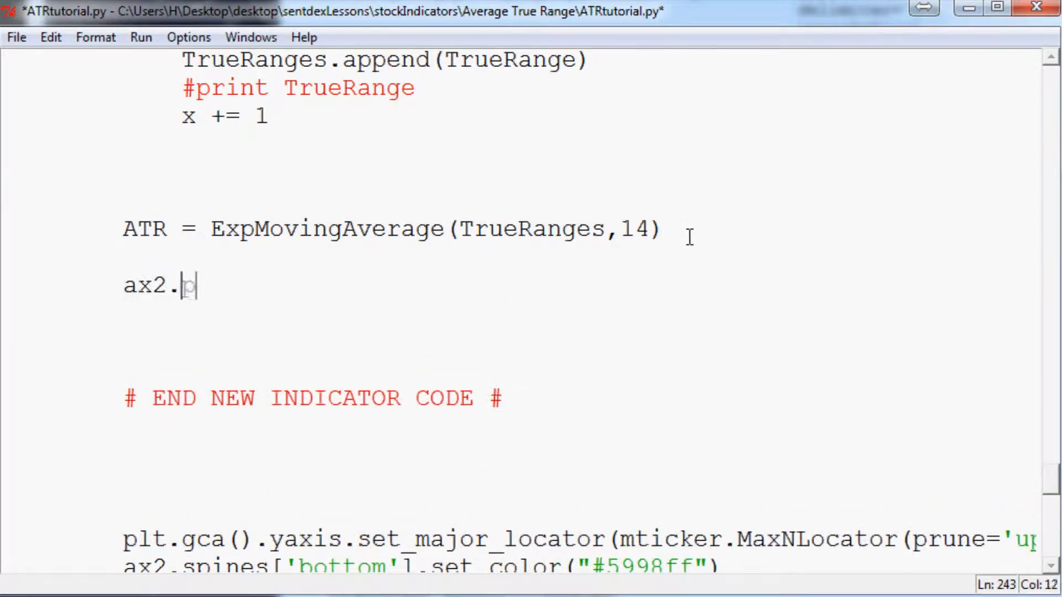
pyautogui.write('lot ()')
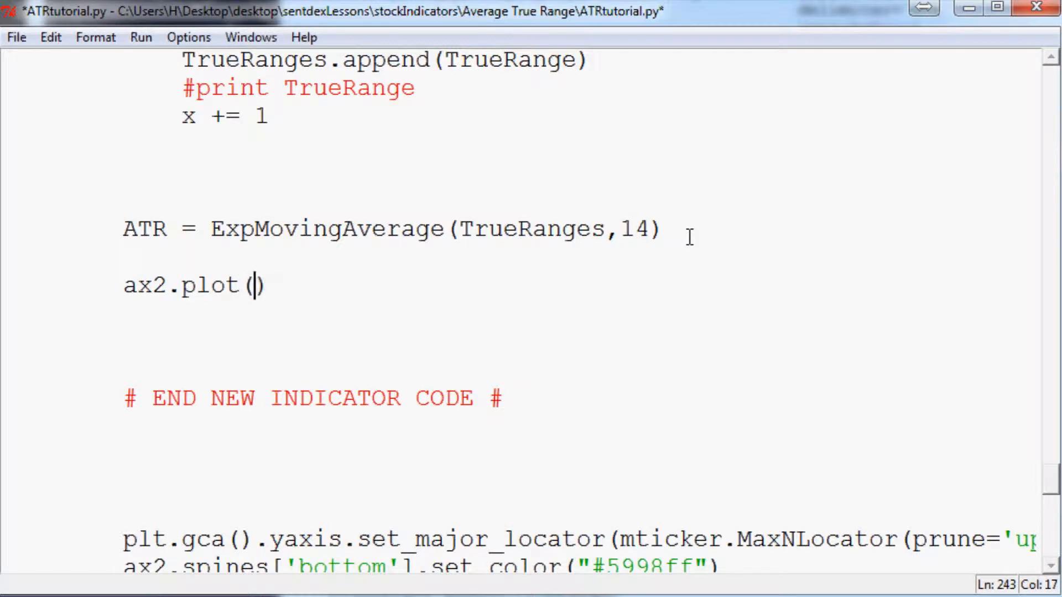
pyautogui.write('TRDates')
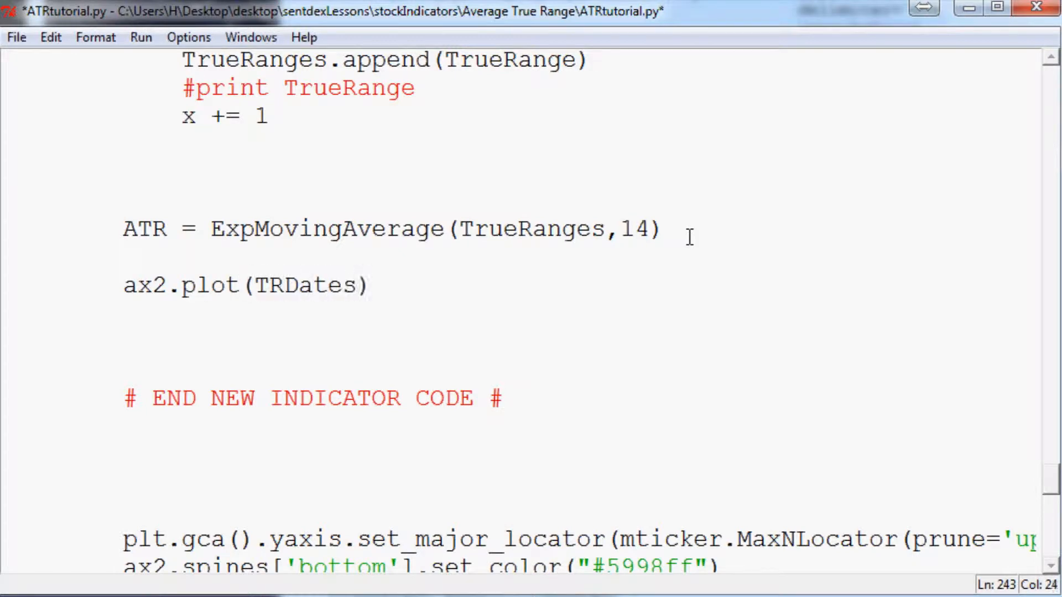
pyautogui.write('[]')
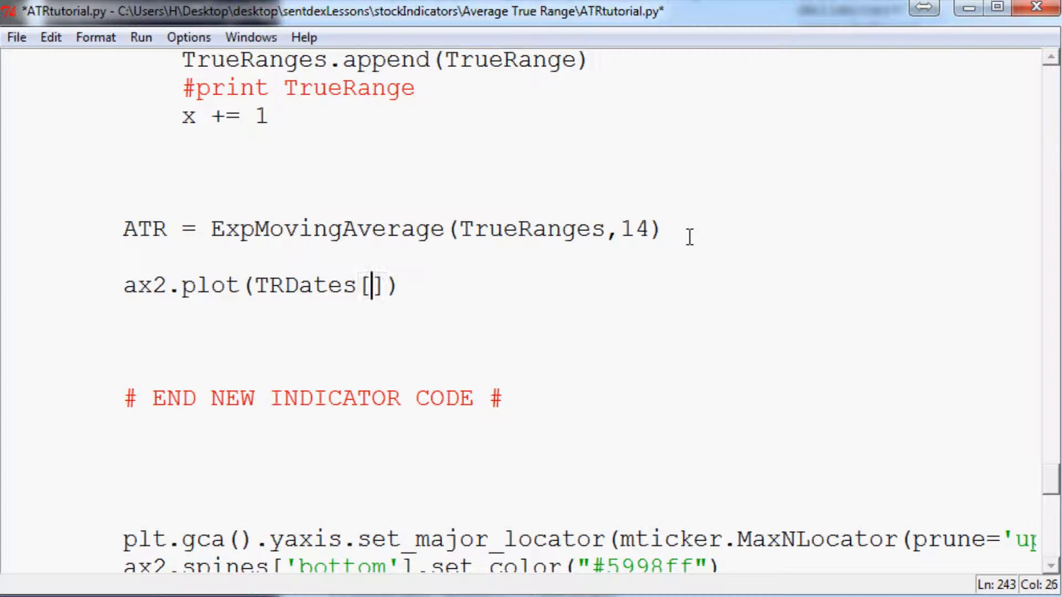
pyautogui.write('-SP:')
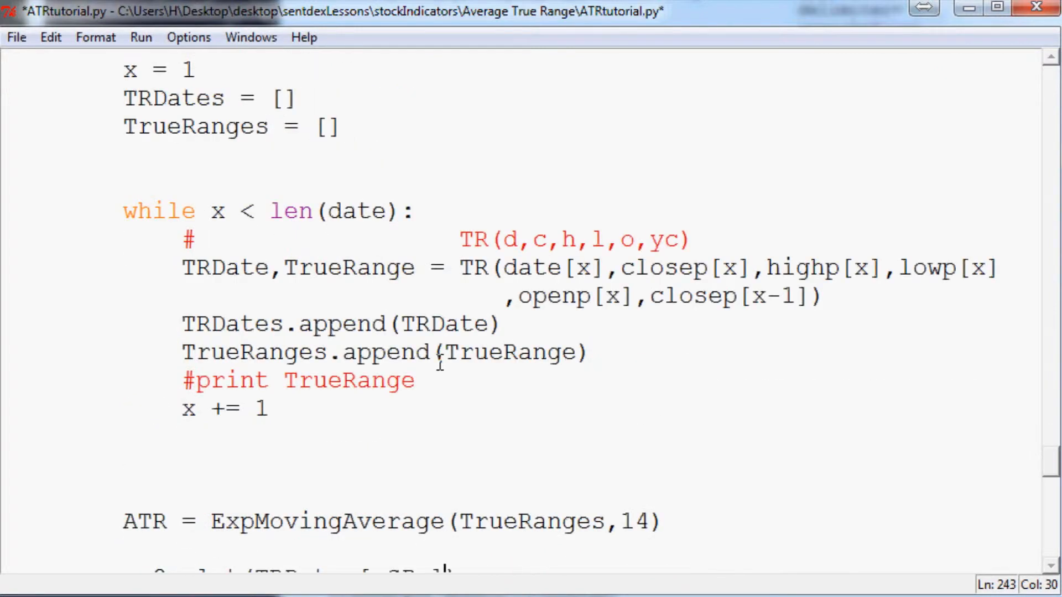
# Extend the plot call with ,ATR[-SP:],' ready for the colour argument
pyautogui.scroll(-3)
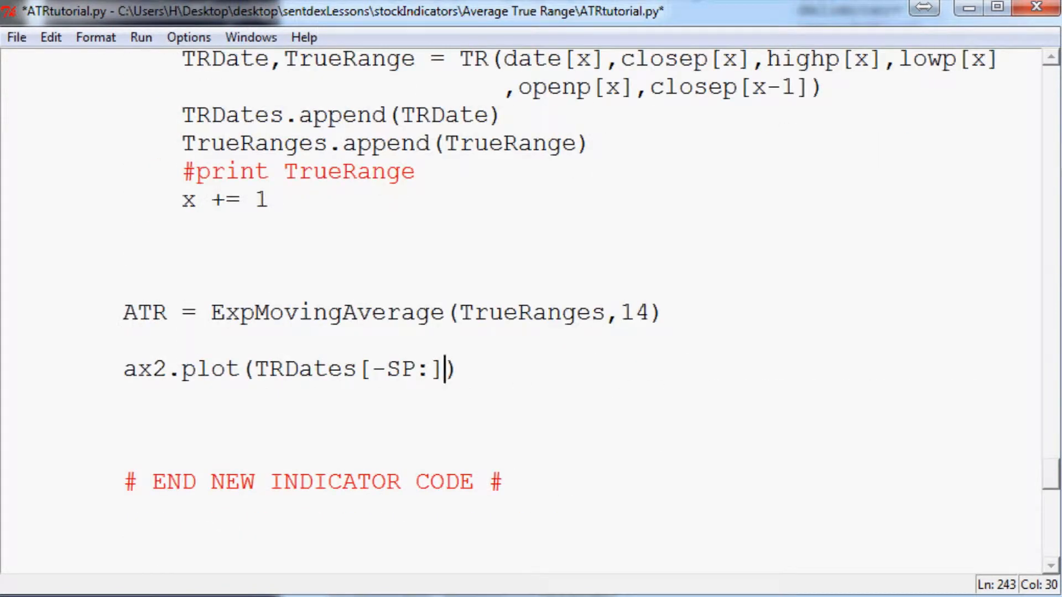
pyautogui.write(',ATR')
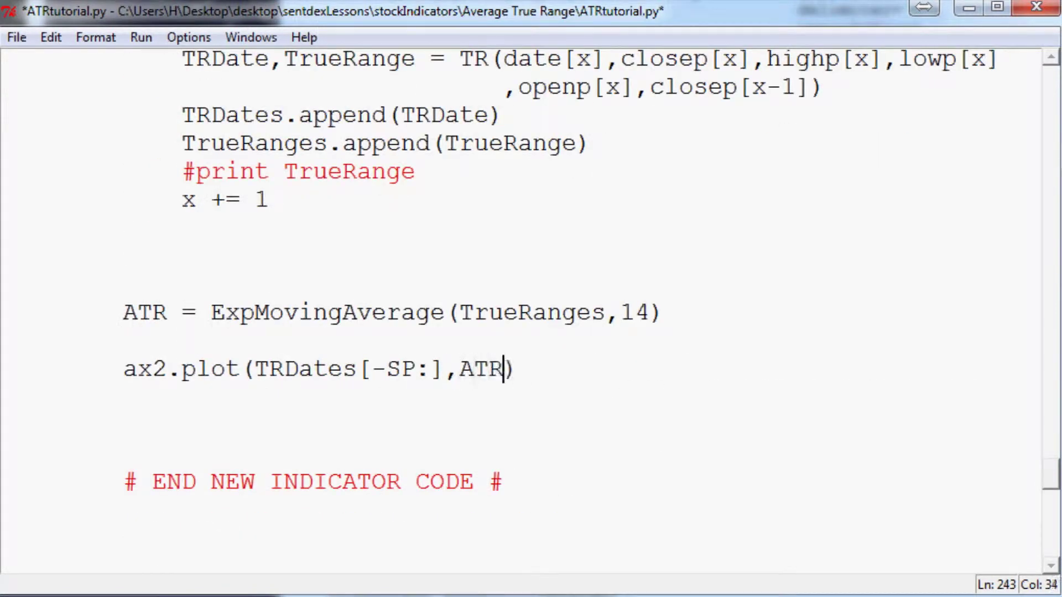
pyautogui.write('[-')
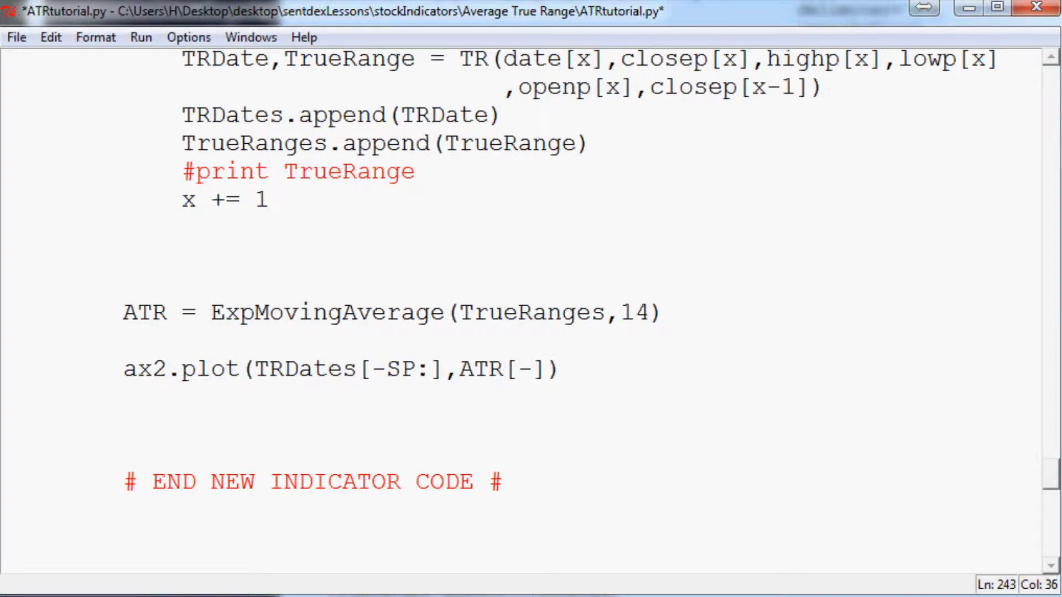
pyautogui.write('SP:')
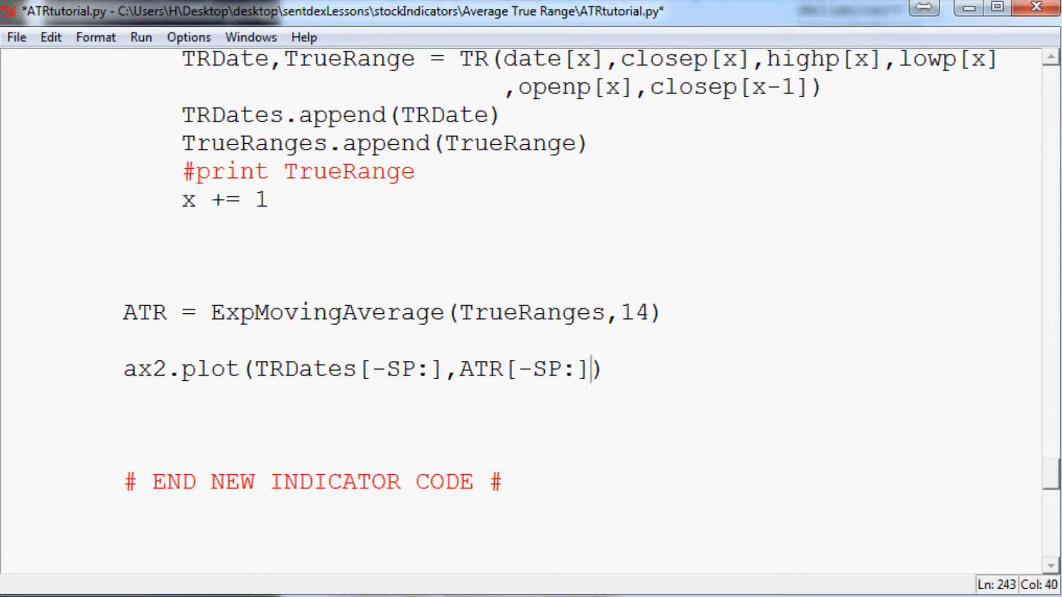
pyautogui.write(",'w")
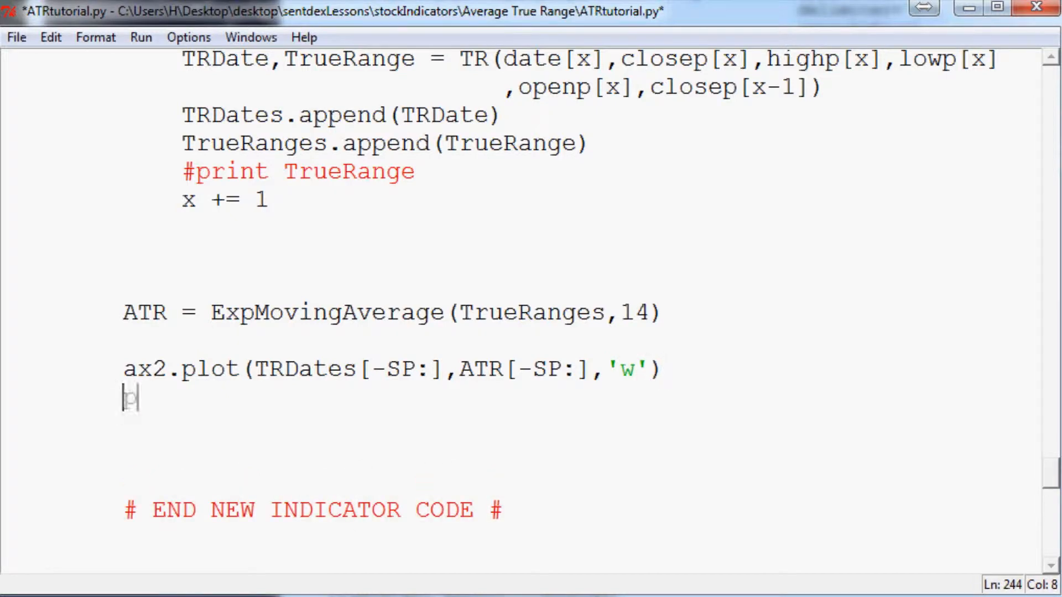
# Add plt.ylabel('ATR(14)',color='w') after the white ATR plot line
pyautogui.write('lt.ylabel')
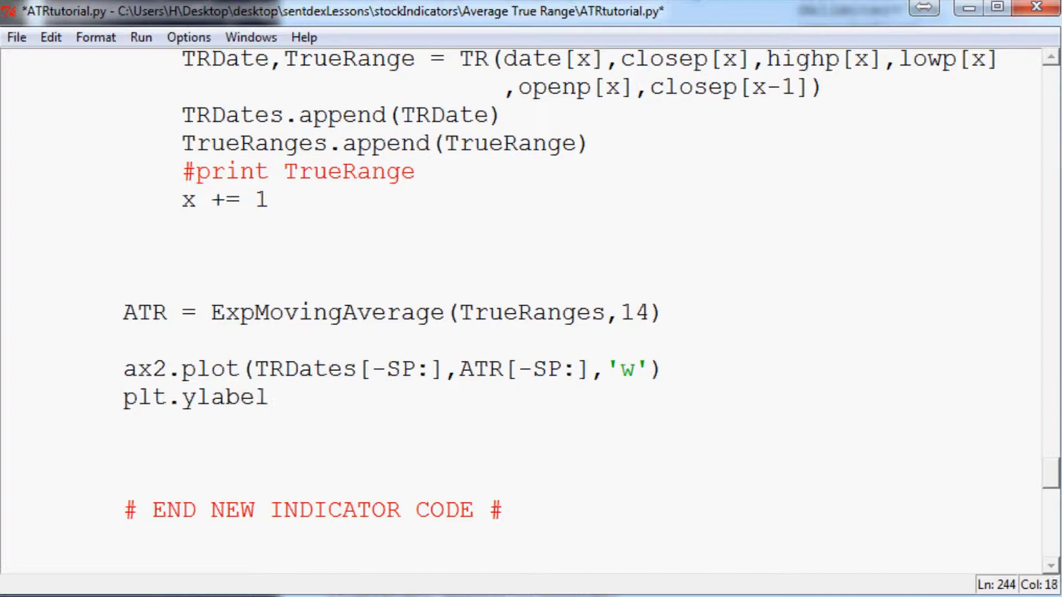
pyautogui.write('()')
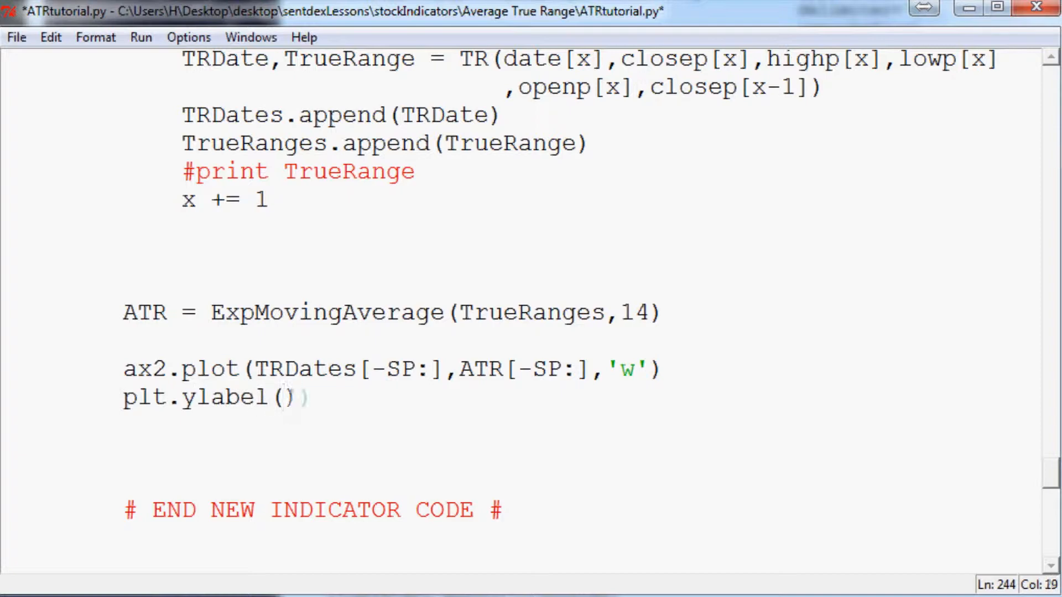
pyautogui.write("'ATR'")
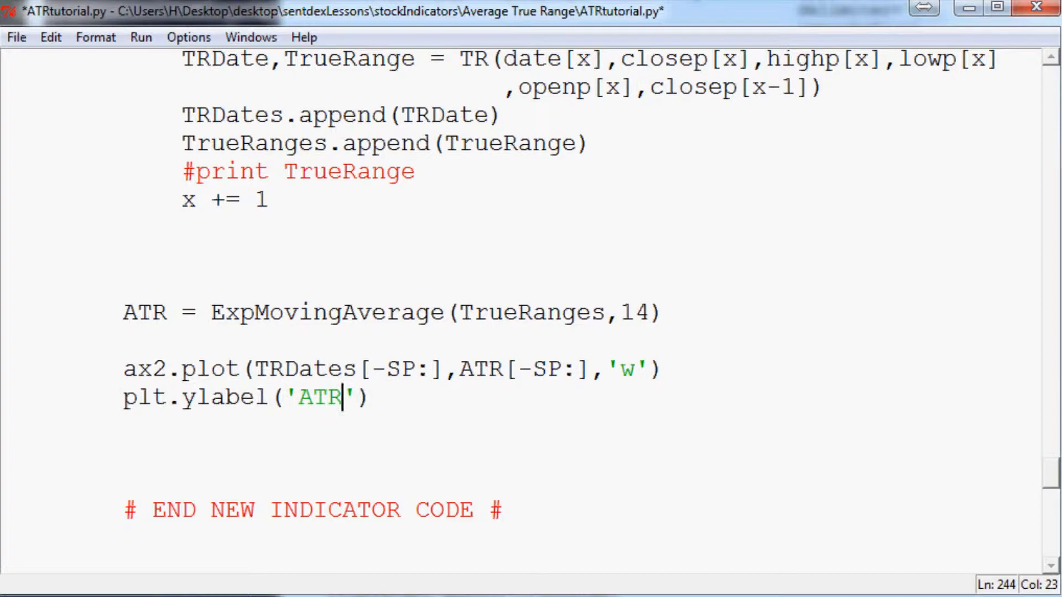
pyautogui.write('(14)')
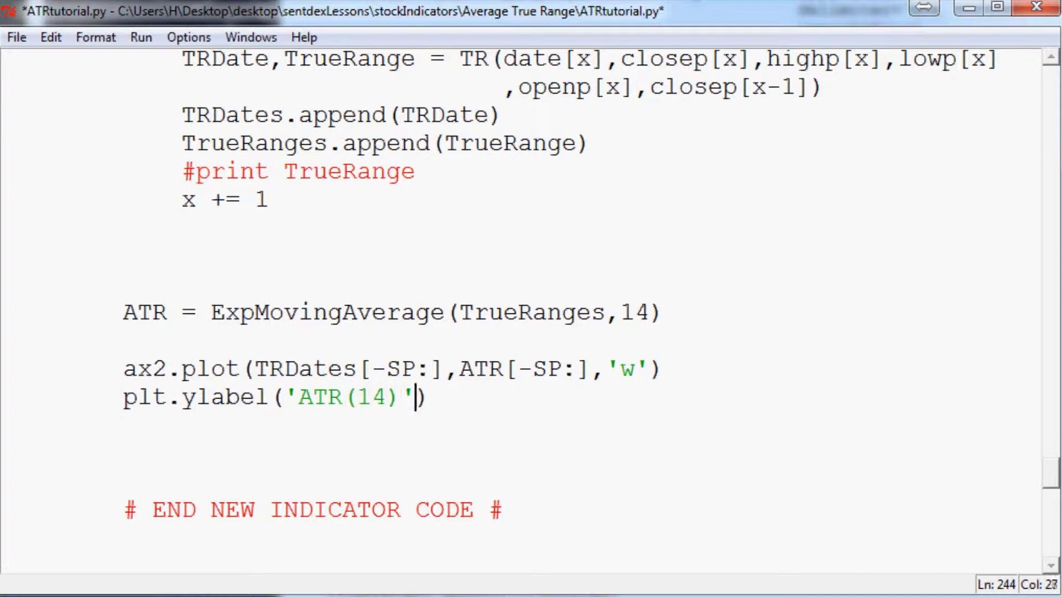
pyautogui.write(',')
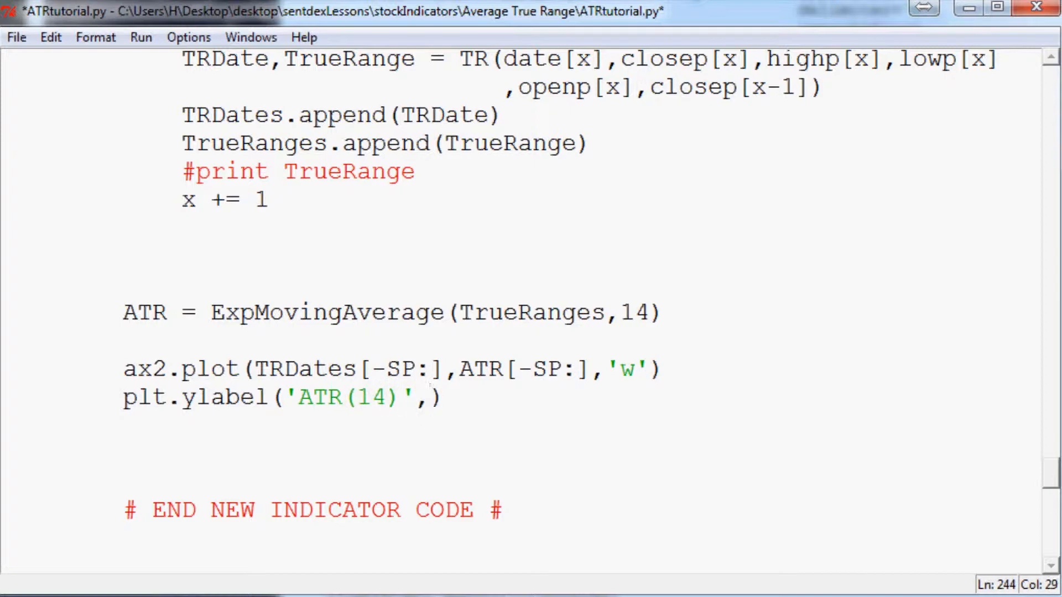
pyautogui.write('color')
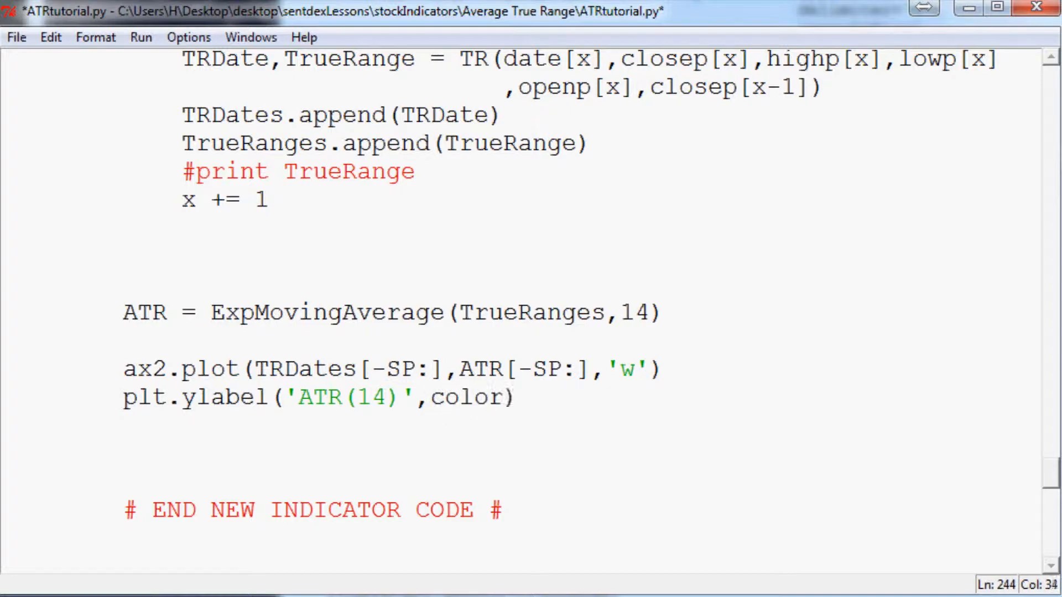
pyautogui.write("='w'")
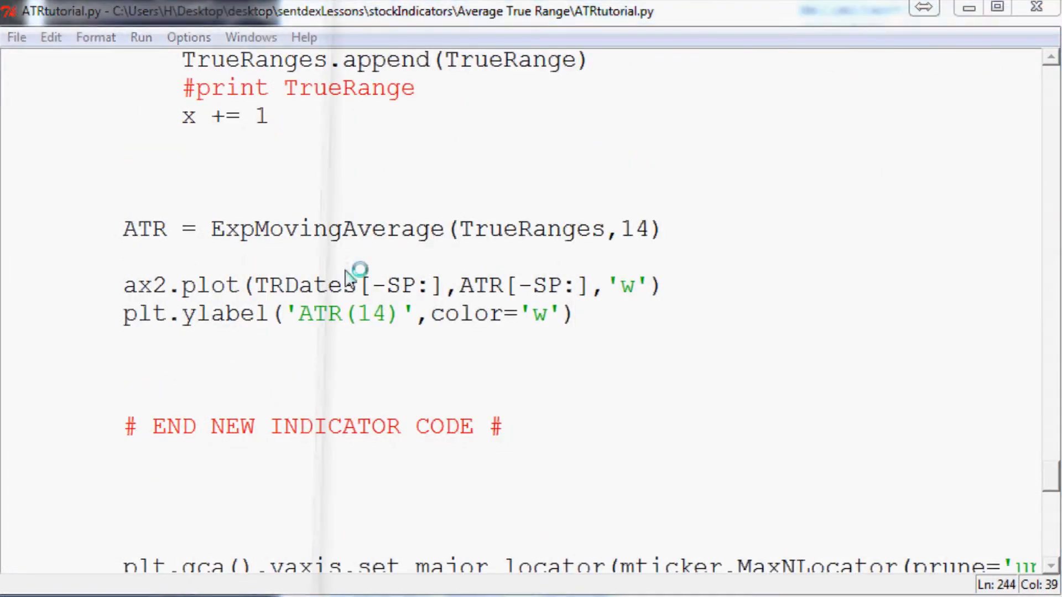
# Run the script with F5 and enter xom at the Stock to plot prompt
pyautogui.press('F5')
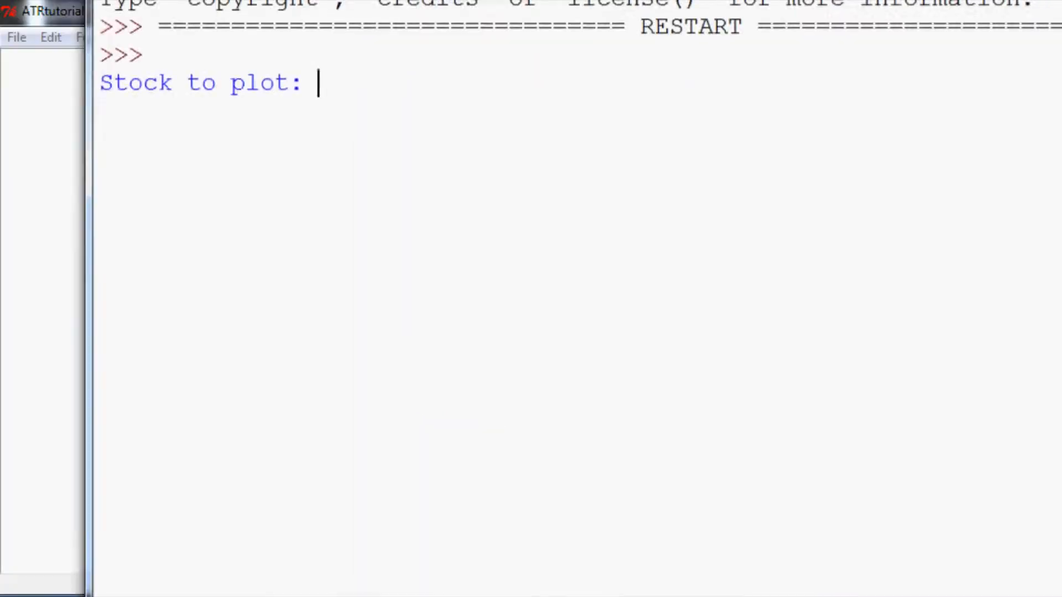
pyautogui.write('xom')
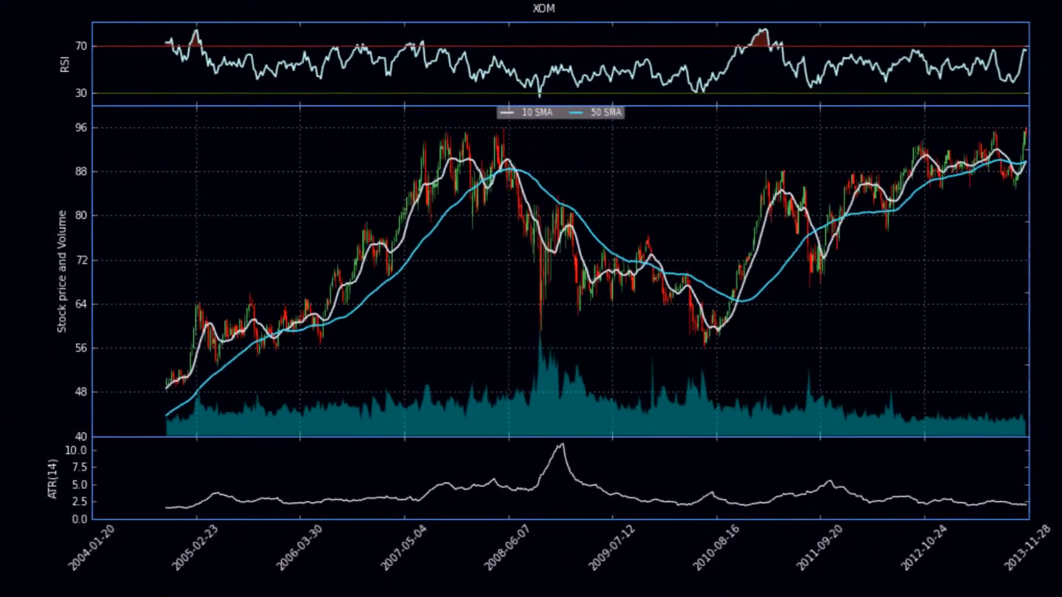
pyautogui.moveTo(611, 438)
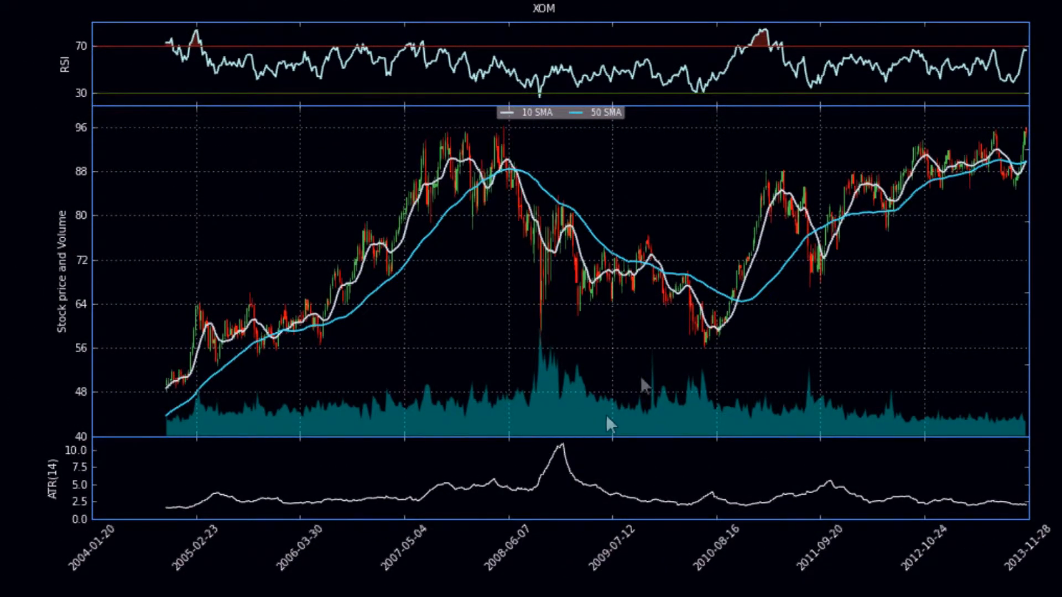
pyautogui.moveTo(942, 90)
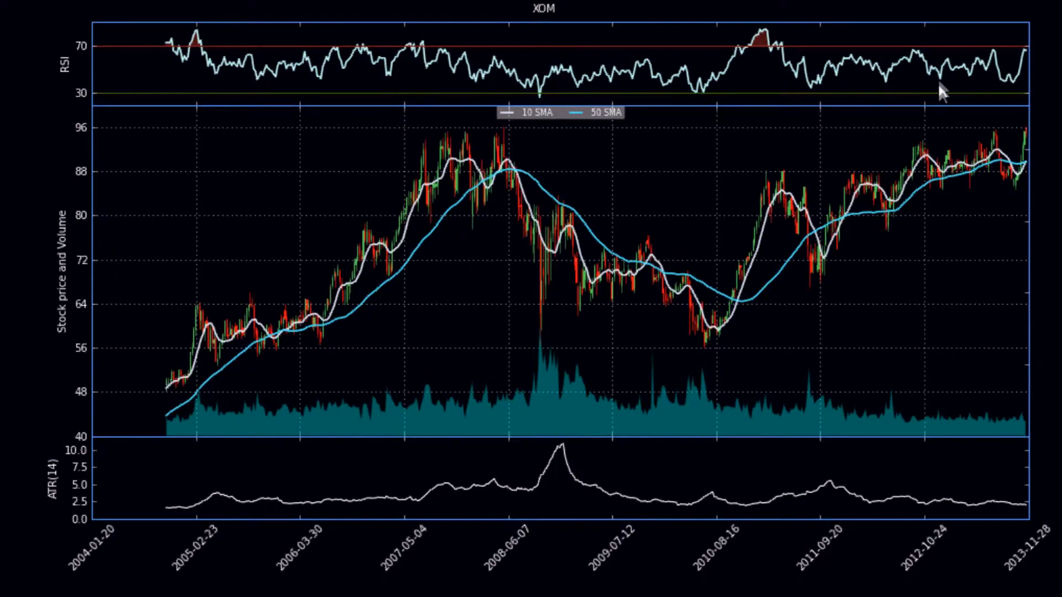
pyautogui.moveTo(514, 235)
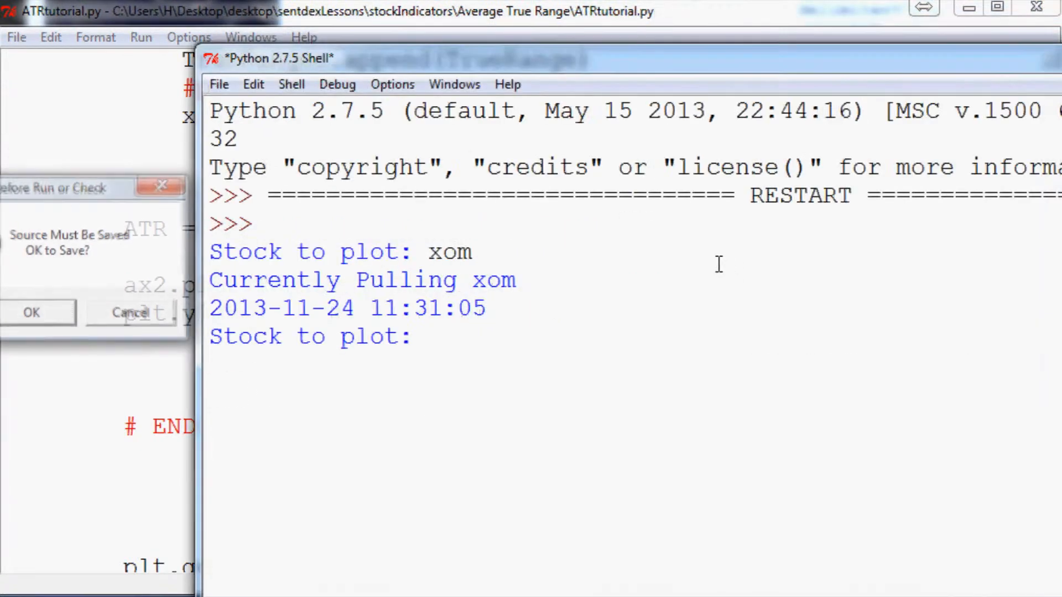
# Answer the shell's Stock to plot prompt with tsla to chart TSLA
pyautogui.click(31, 312)
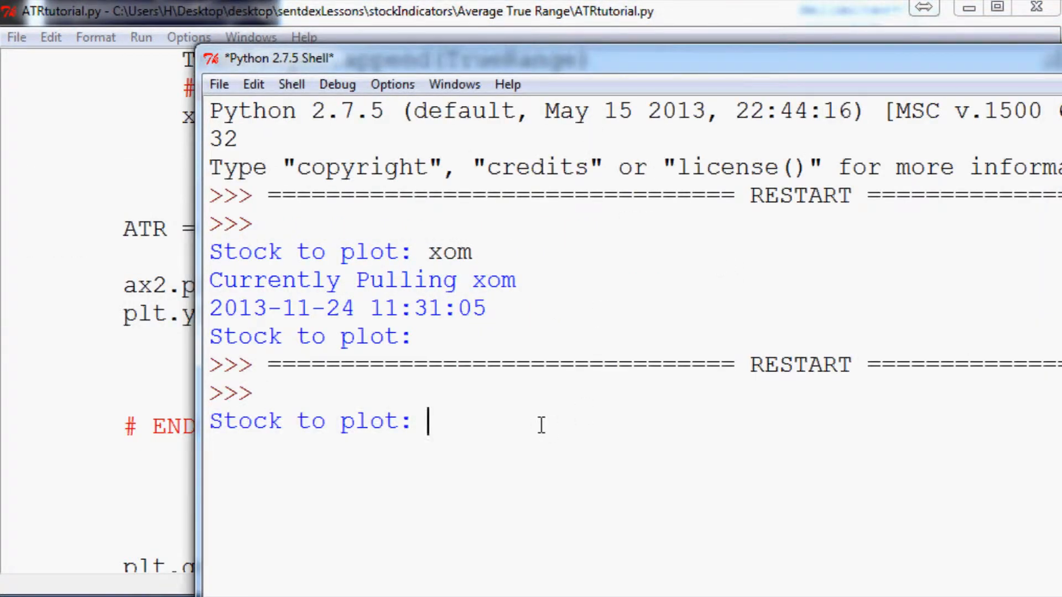
pyautogui.write('tsla')
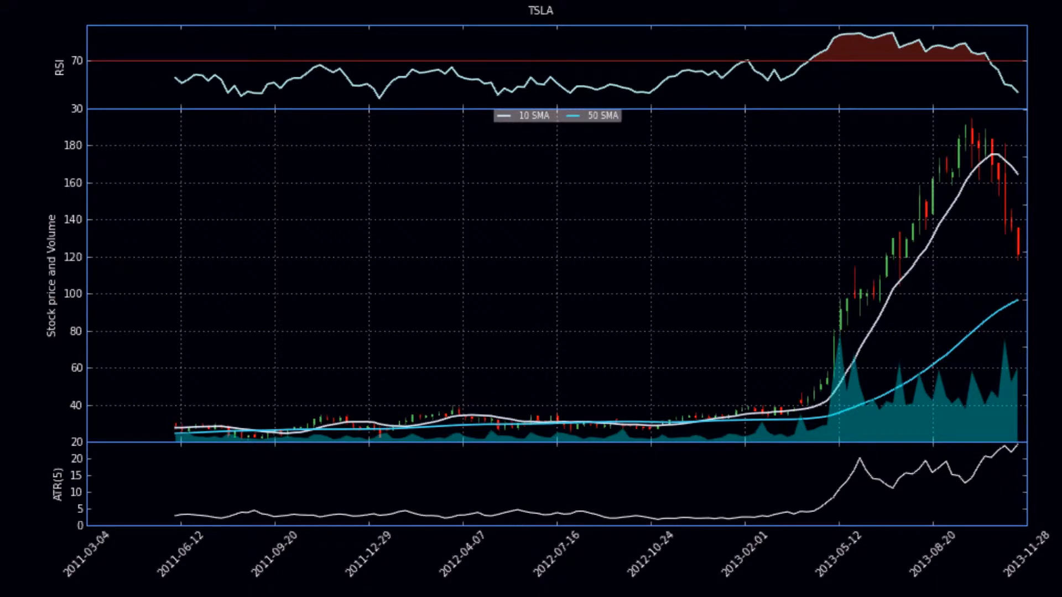
pyautogui.moveTo(784, 120)
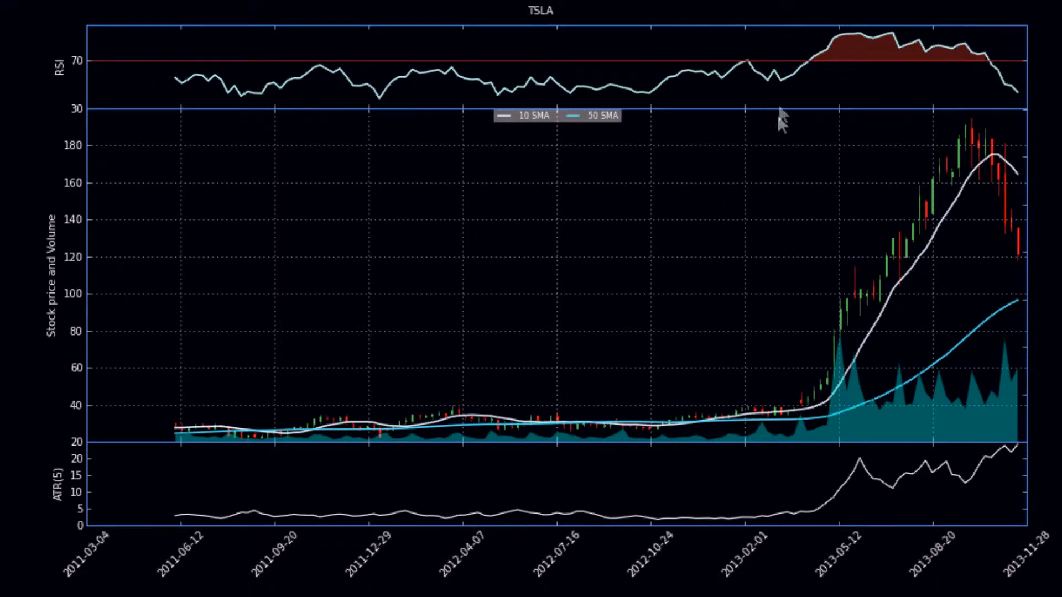
pyautogui.moveTo(625, 159)
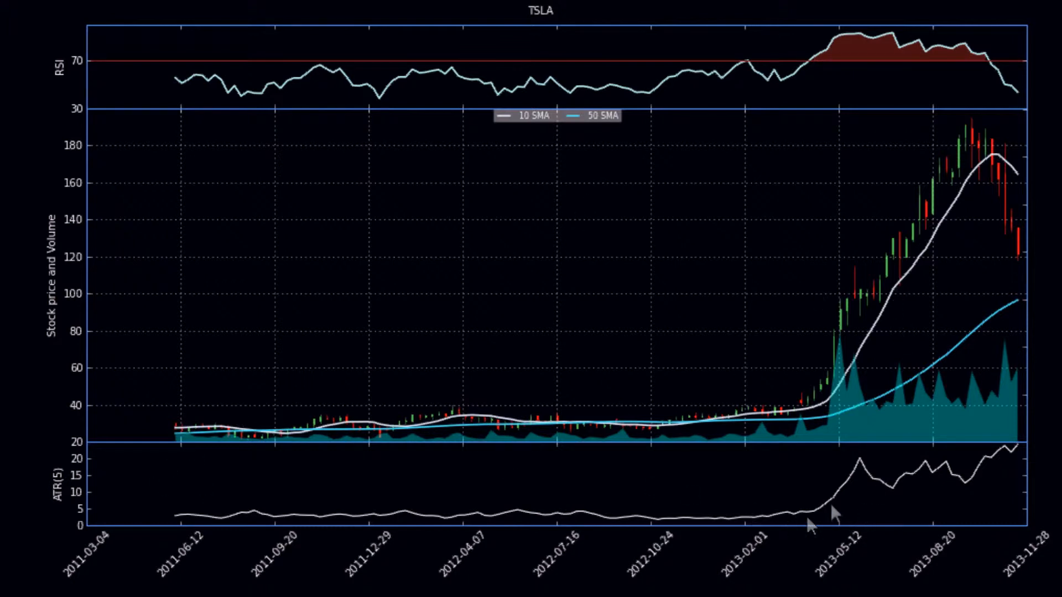
pyautogui.moveTo(896, 182)
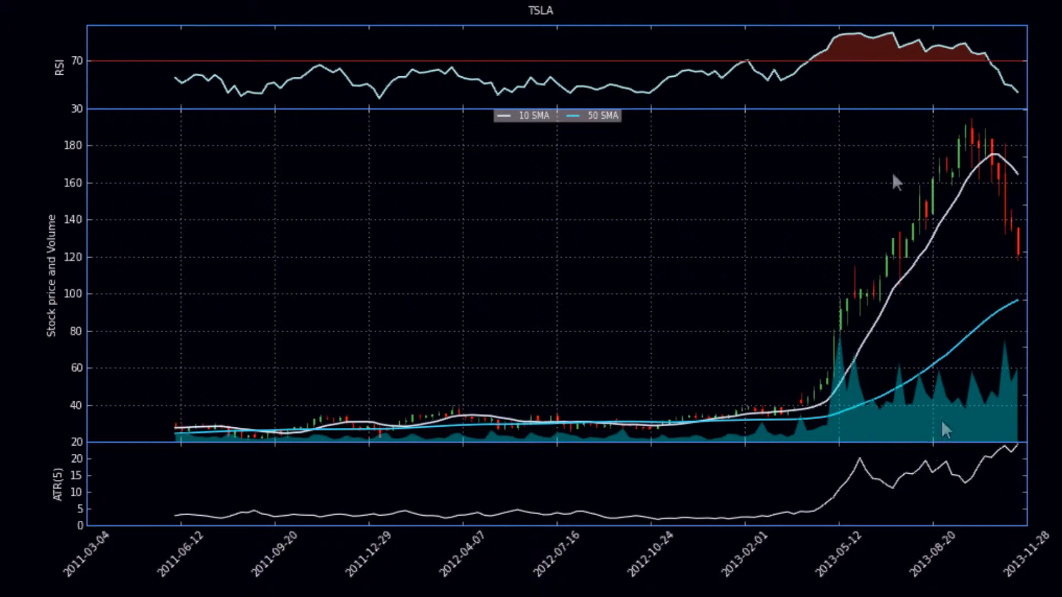
pyautogui.moveTo(845, 61)
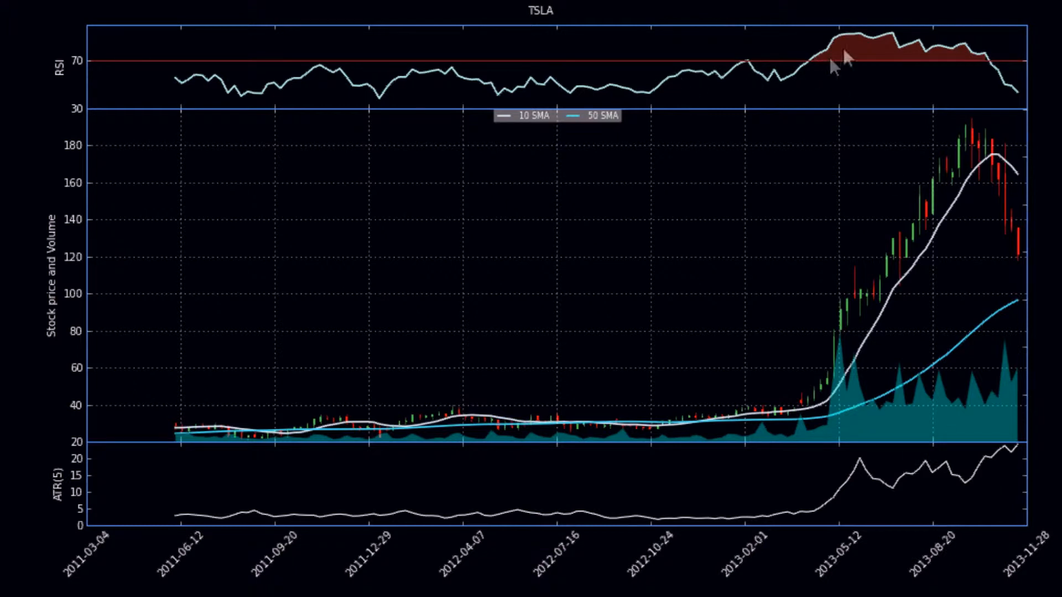
pyautogui.moveTo(356, 392)
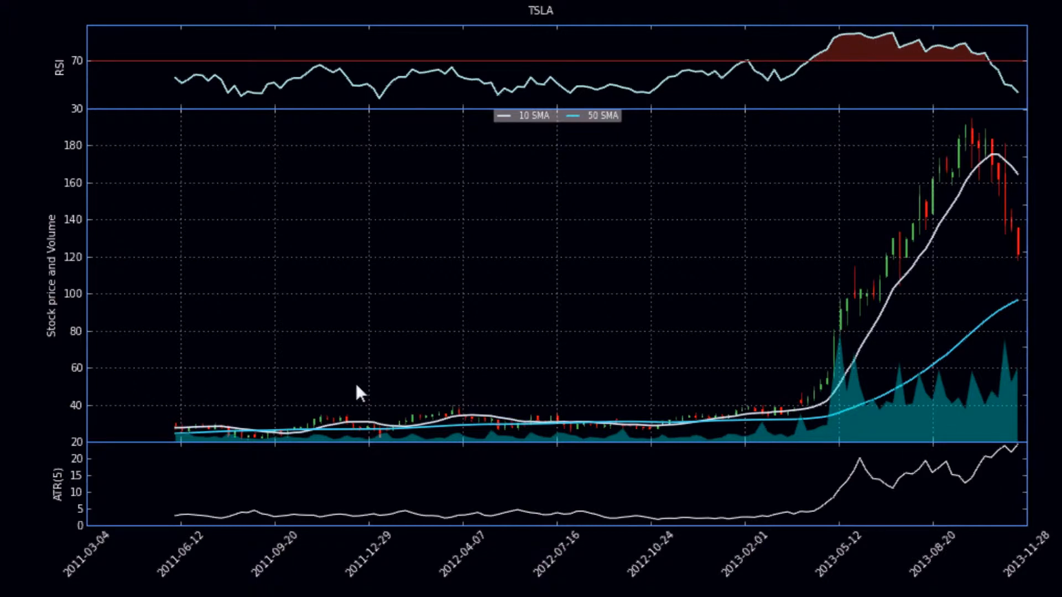
pyautogui.moveTo(770, 290)
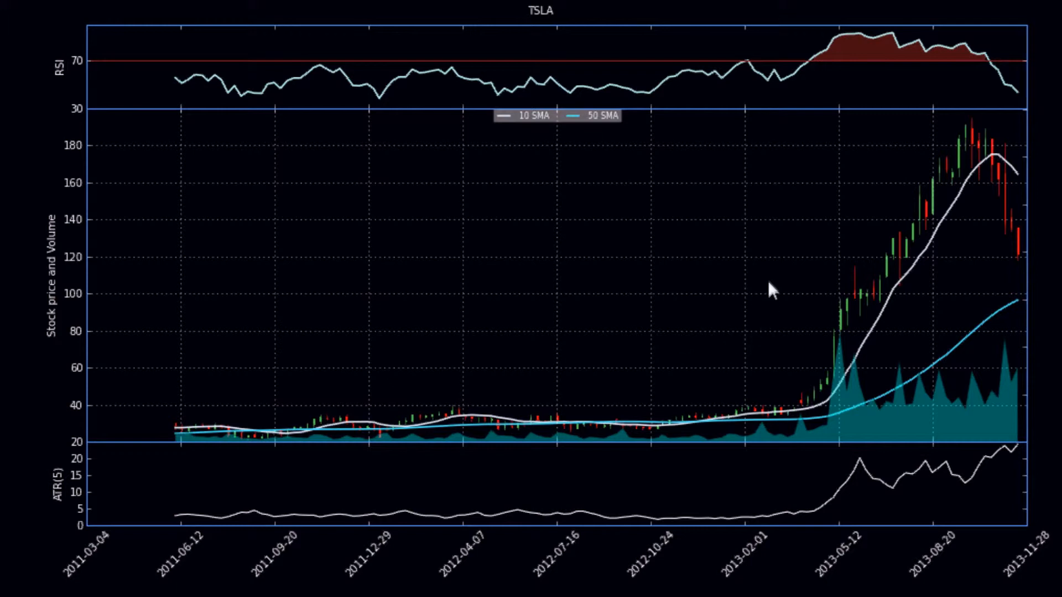
pyautogui.moveTo(818, 76)
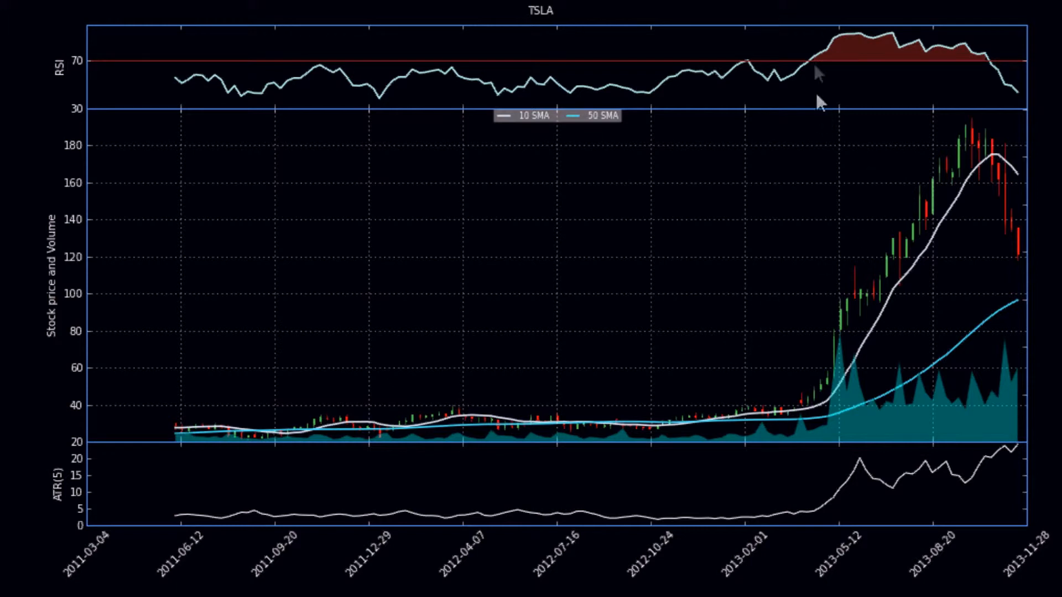
pyautogui.moveTo(842, 312)
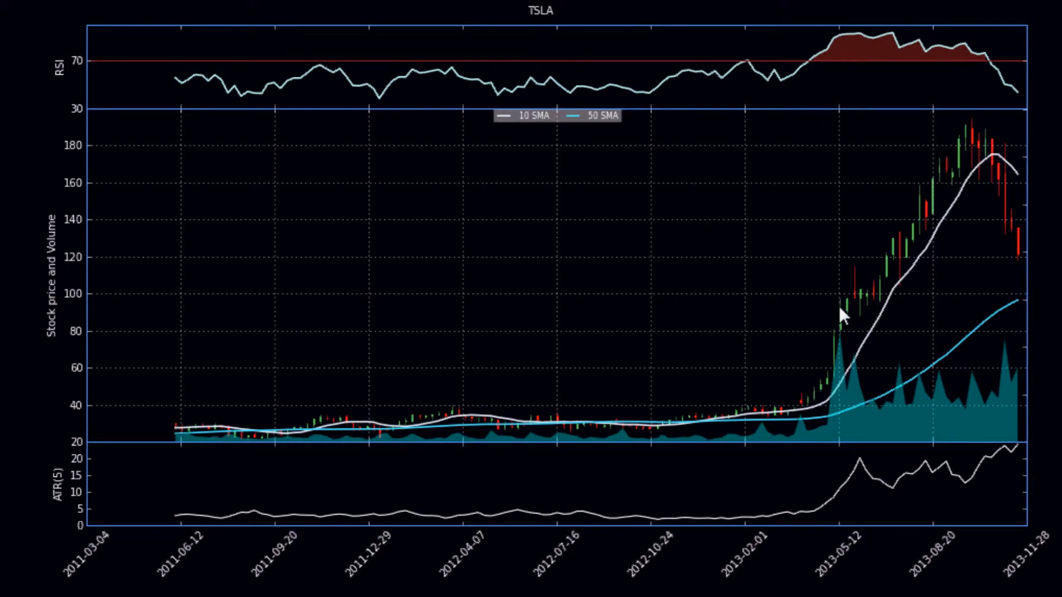
pyautogui.moveTo(1025, 284)
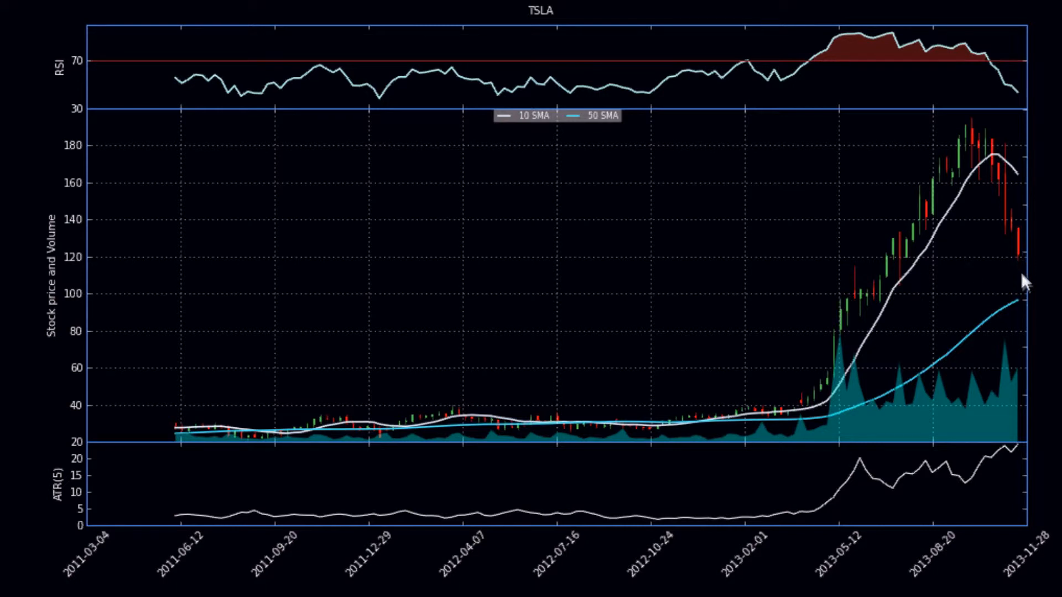
pyautogui.moveTo(883, 358)
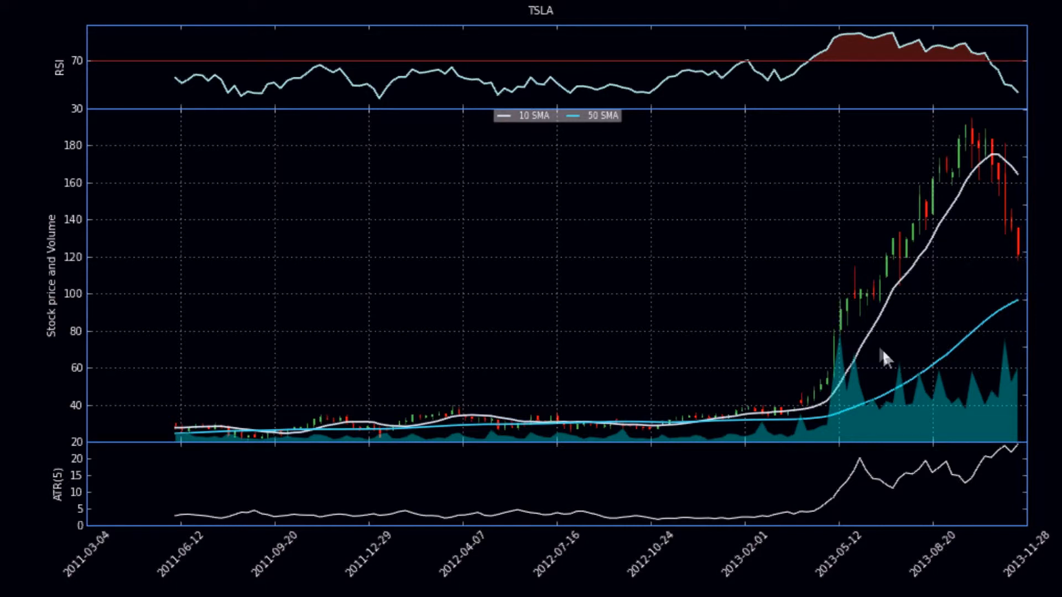
pyautogui.moveTo(779, 360)
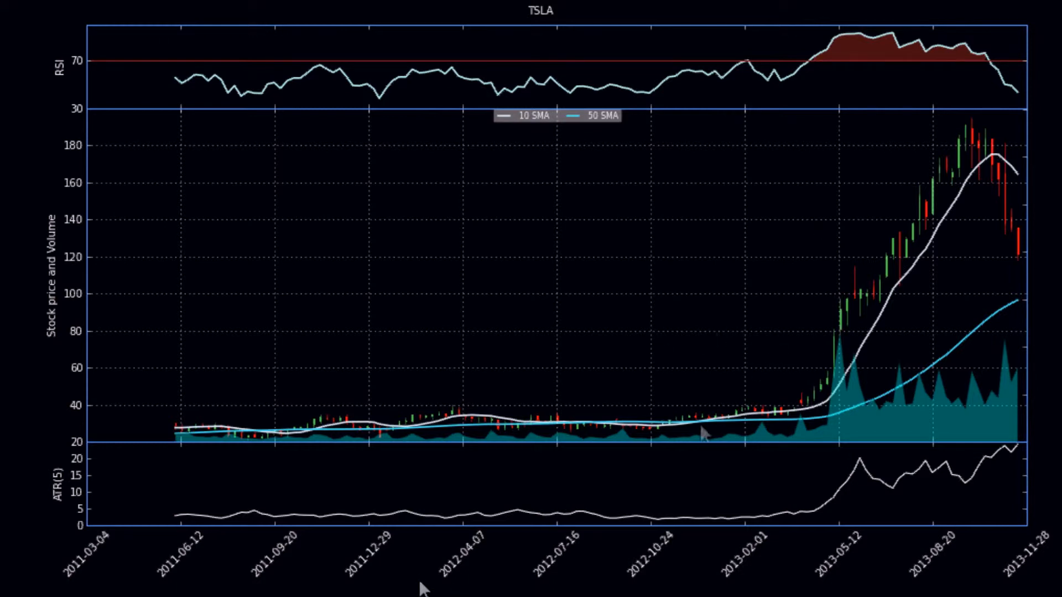
pyautogui.moveTo(182, 508)
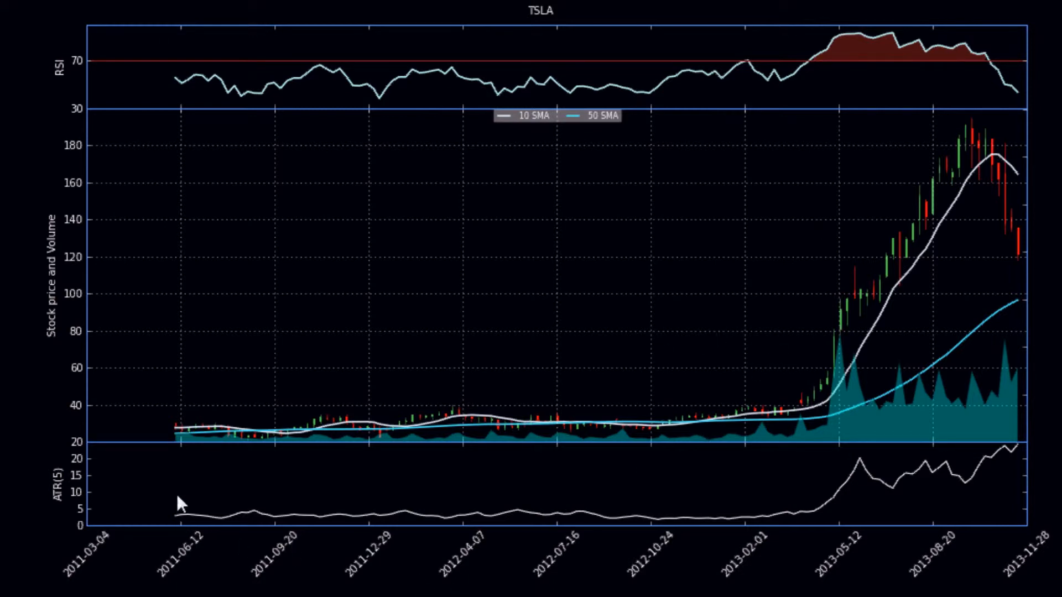
pyautogui.moveTo(755, 319)
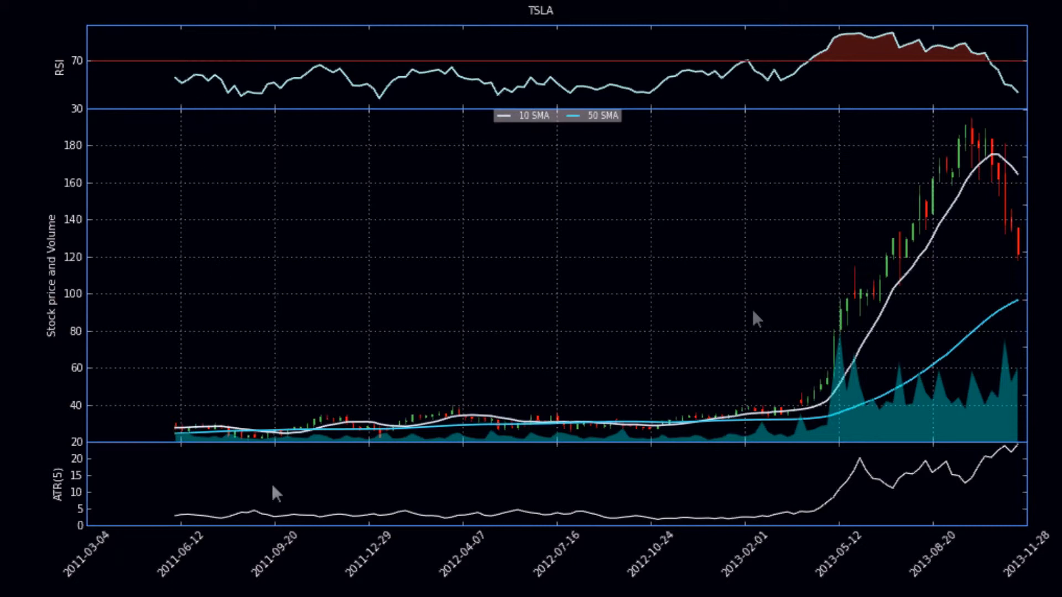
pyautogui.moveTo(957, 128)
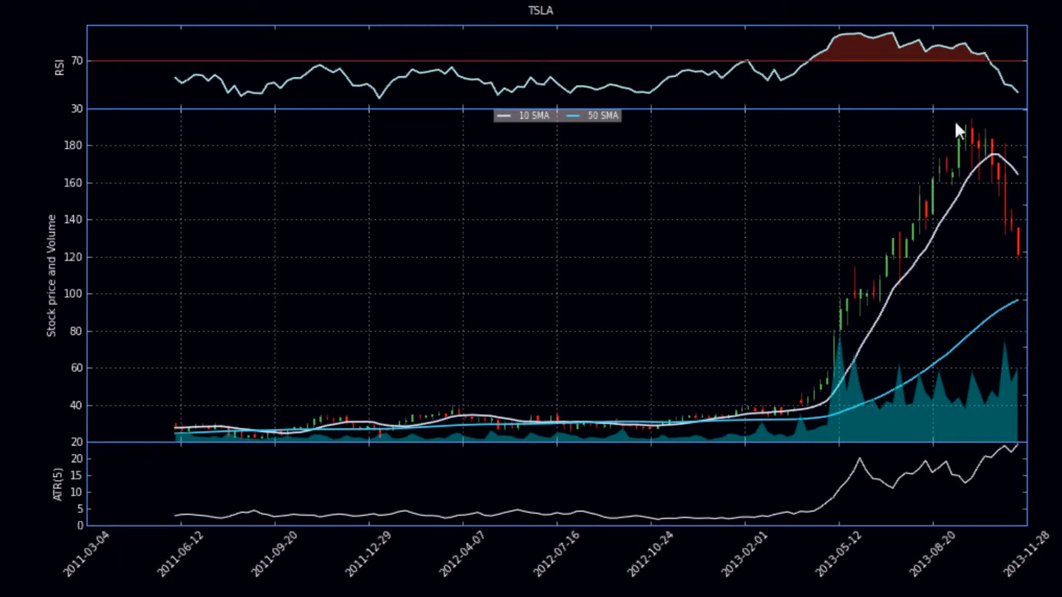
pyautogui.moveTo(460, 329)
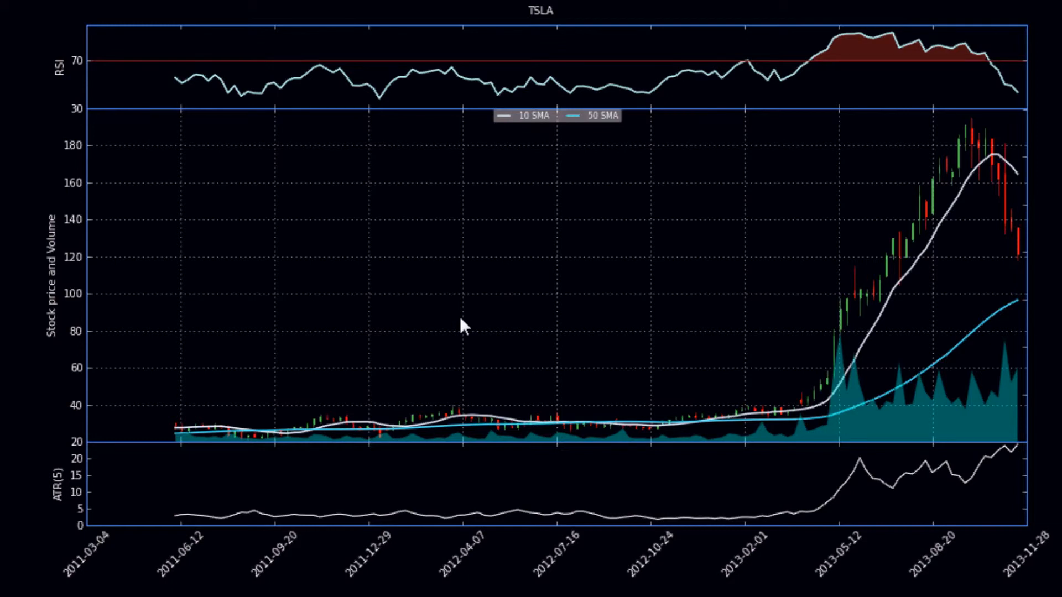
pyautogui.moveTo(219, 522)
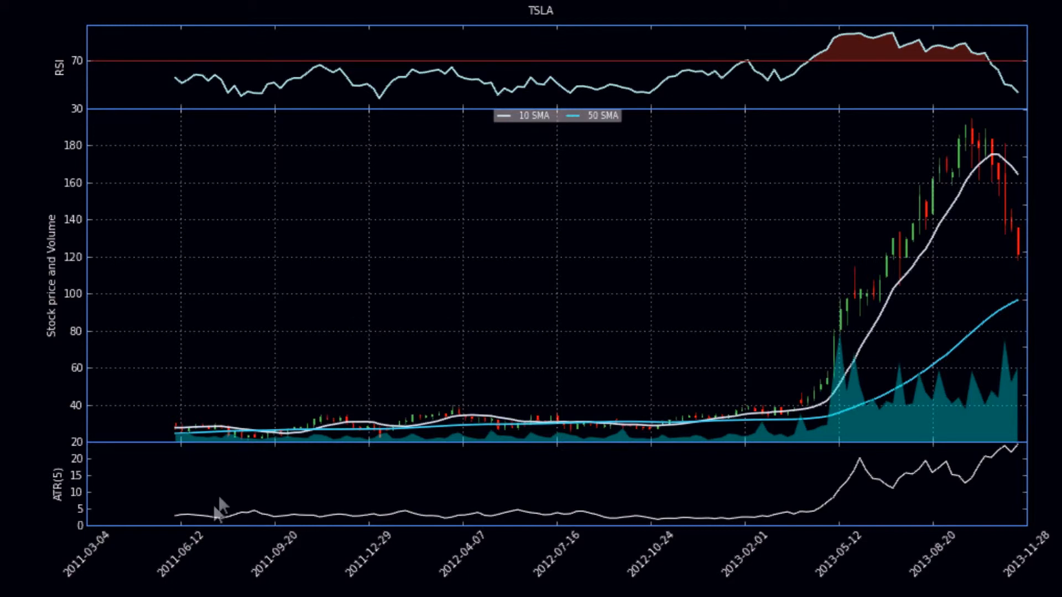
pyautogui.moveTo(893, 424)
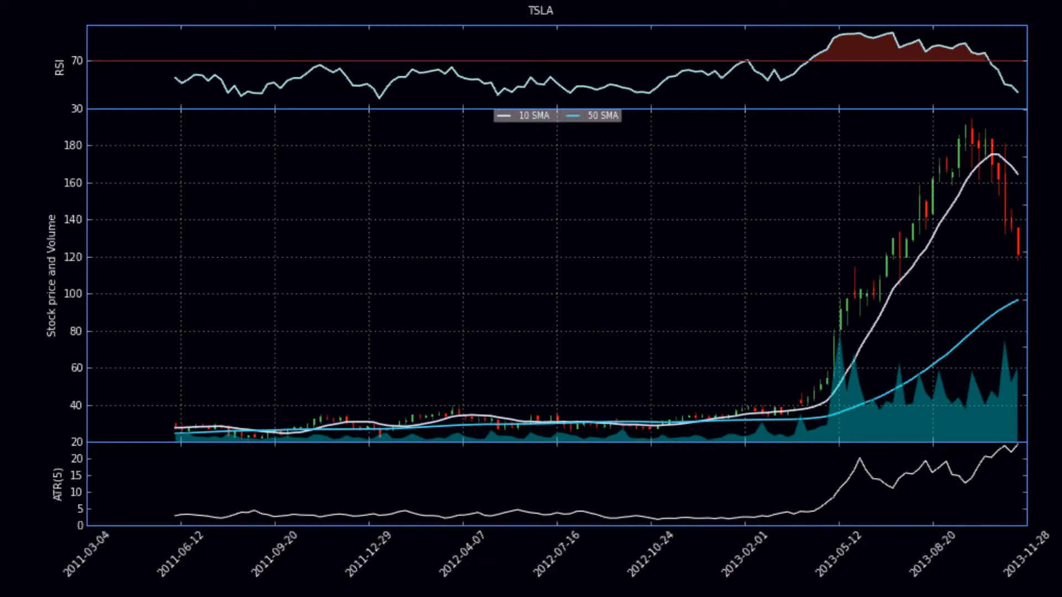
pyautogui.moveTo(527, 268)
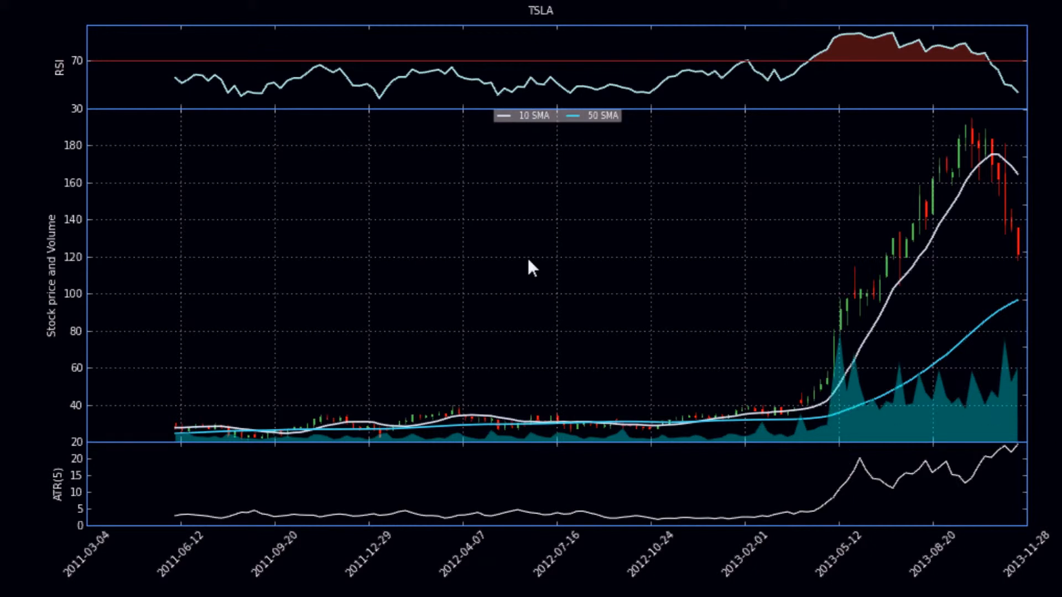
pyautogui.moveTo(97, 505)
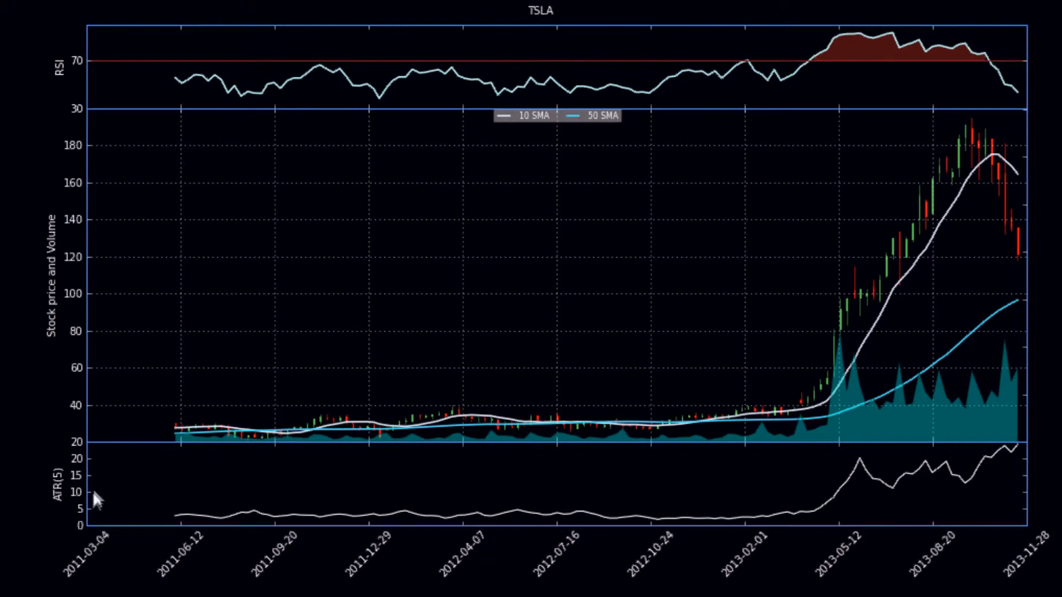
pyautogui.moveTo(732, 391)
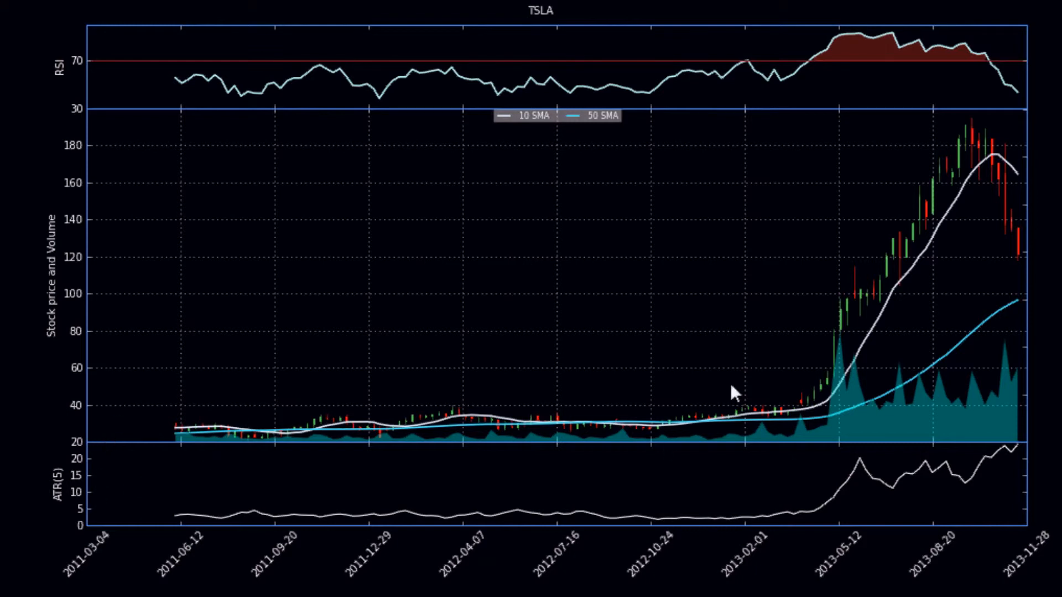
pyautogui.moveTo(890, 495)
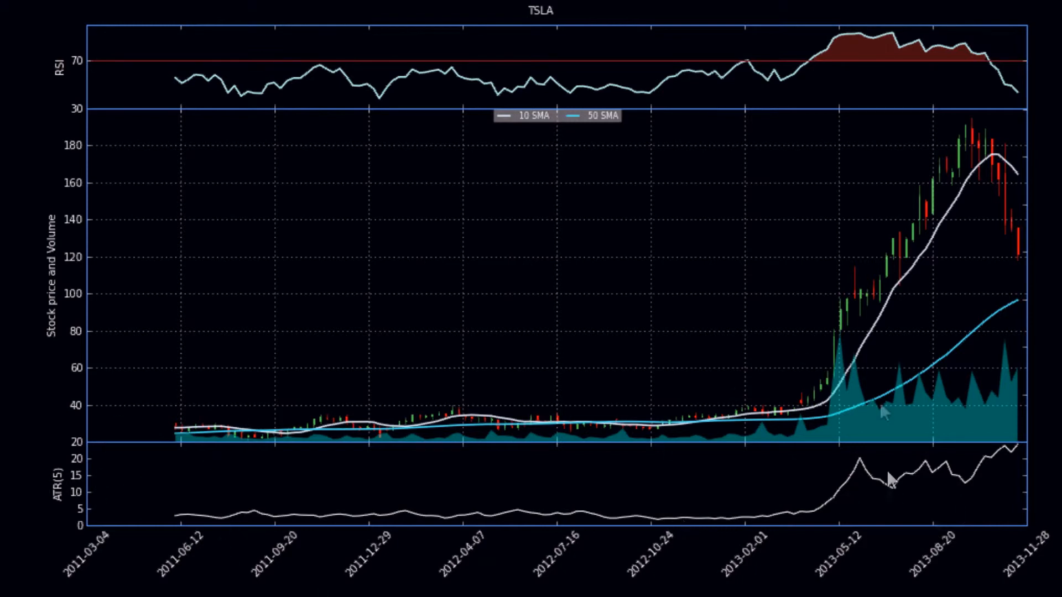
pyautogui.moveTo(849, 435)
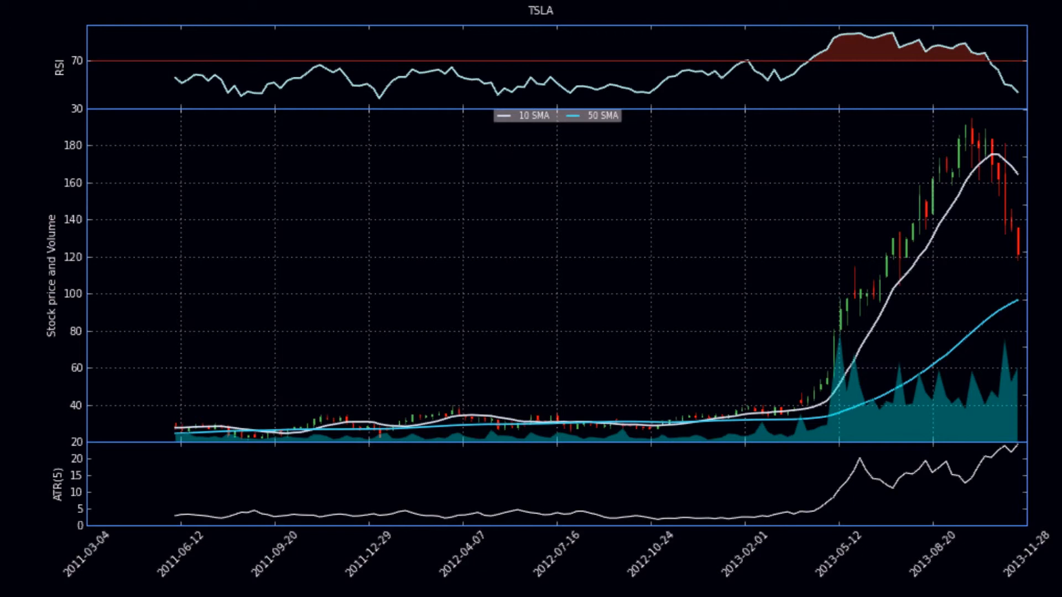
pyautogui.moveTo(688, 34)
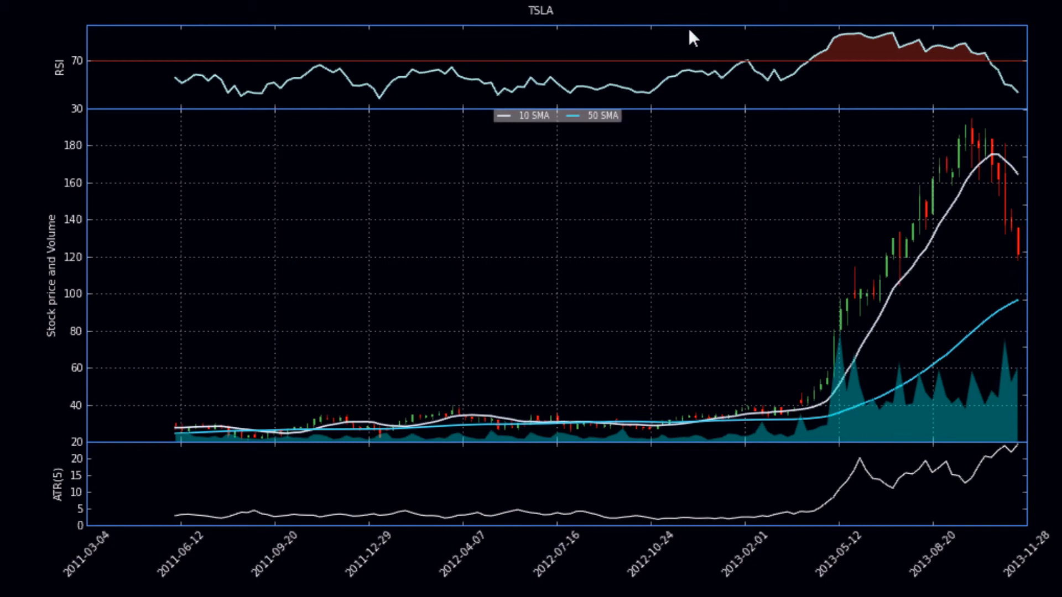
pyautogui.moveTo(22, 361)
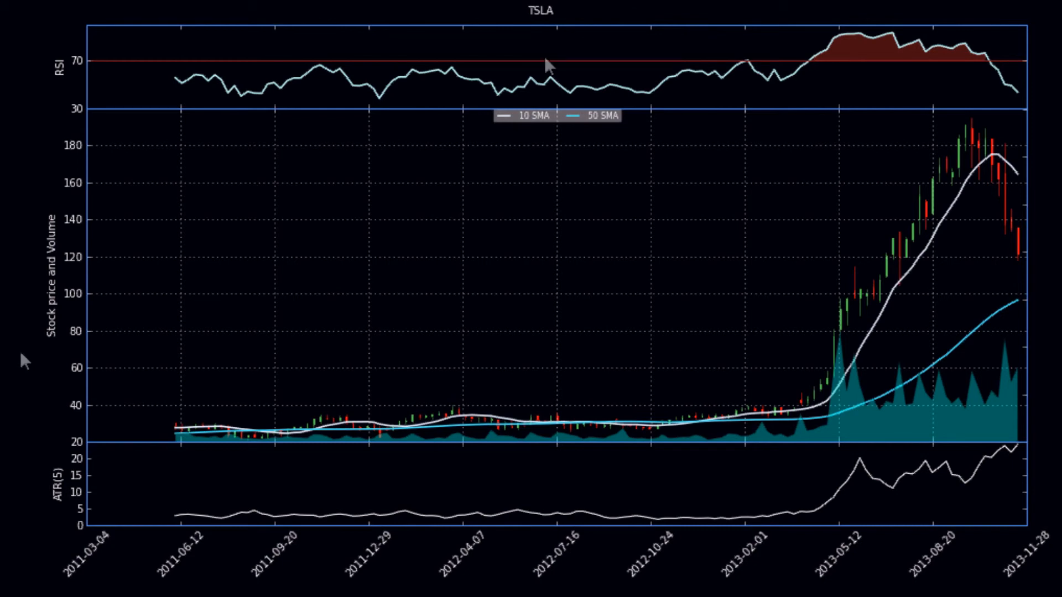
pyautogui.moveTo(164, 565)
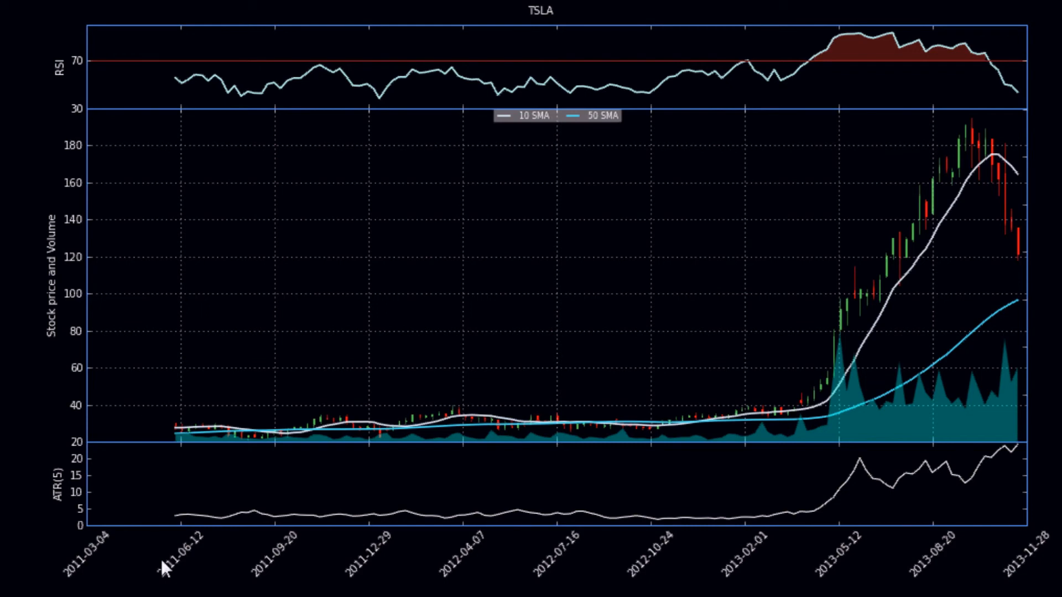